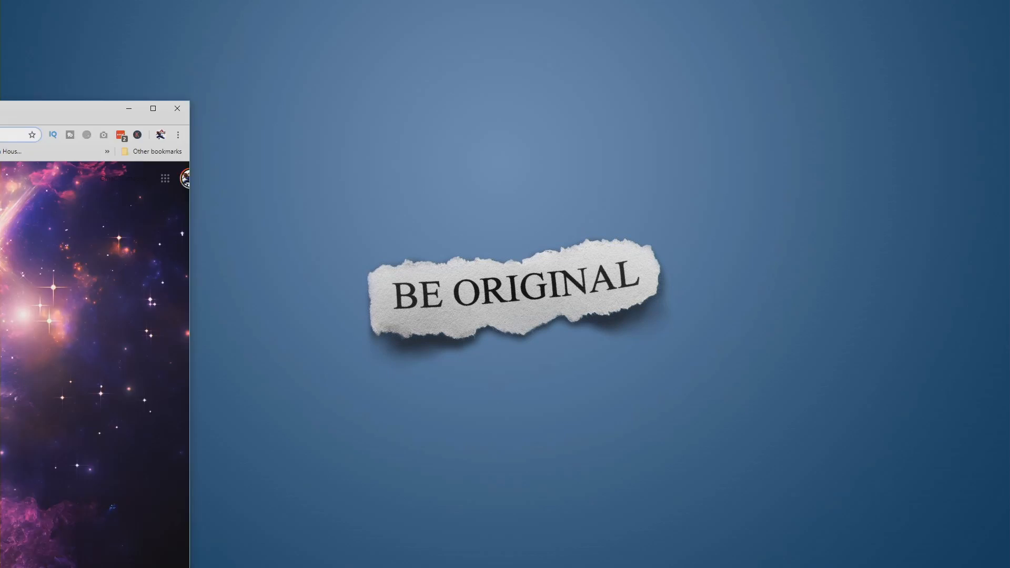
Navigate Chrome to newtek.com to reach the NDI menu
click(153, 109)
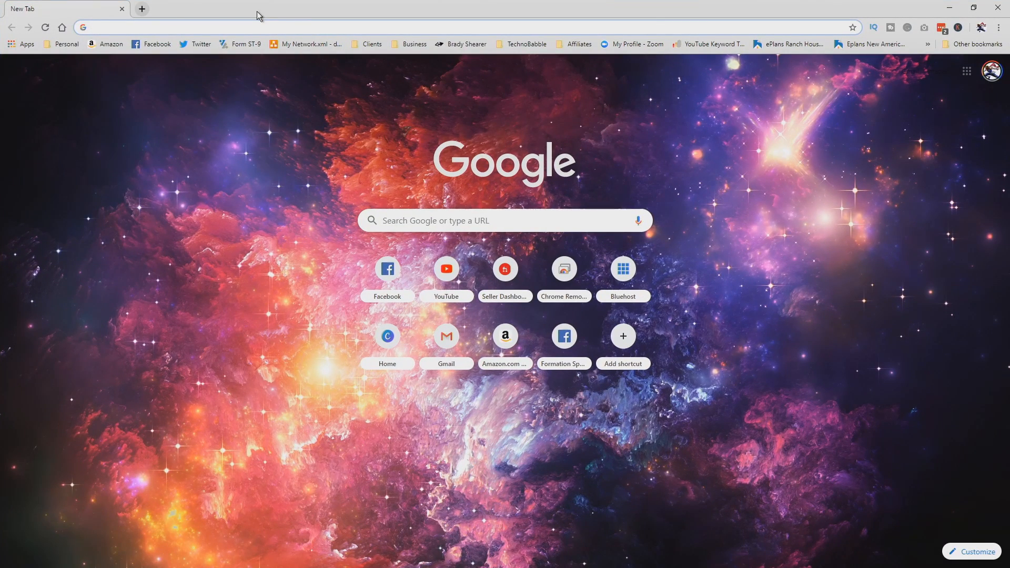
text(newtek.com)
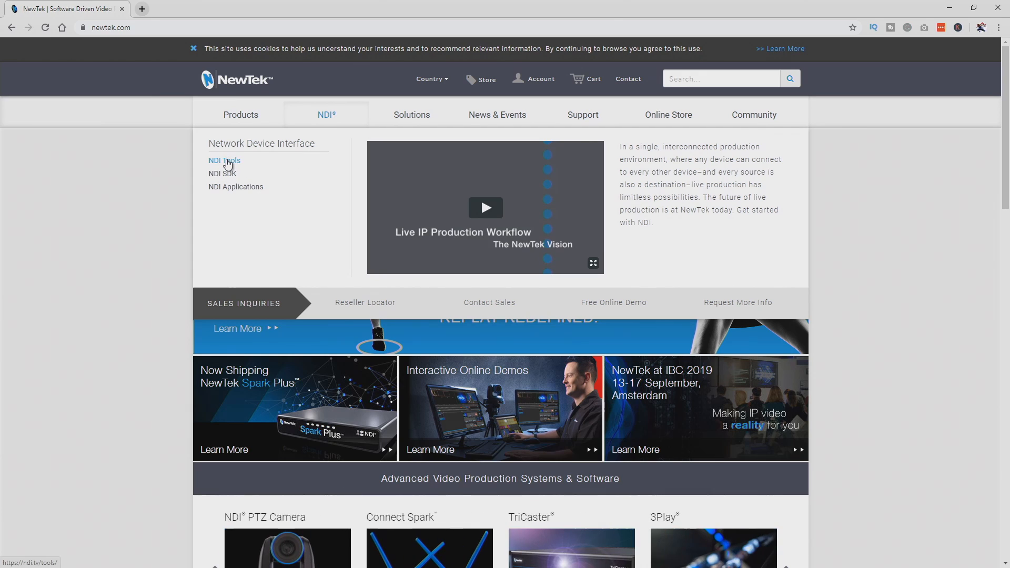
Go to the NDI Tools page and scroll to its download section
click(223, 160)
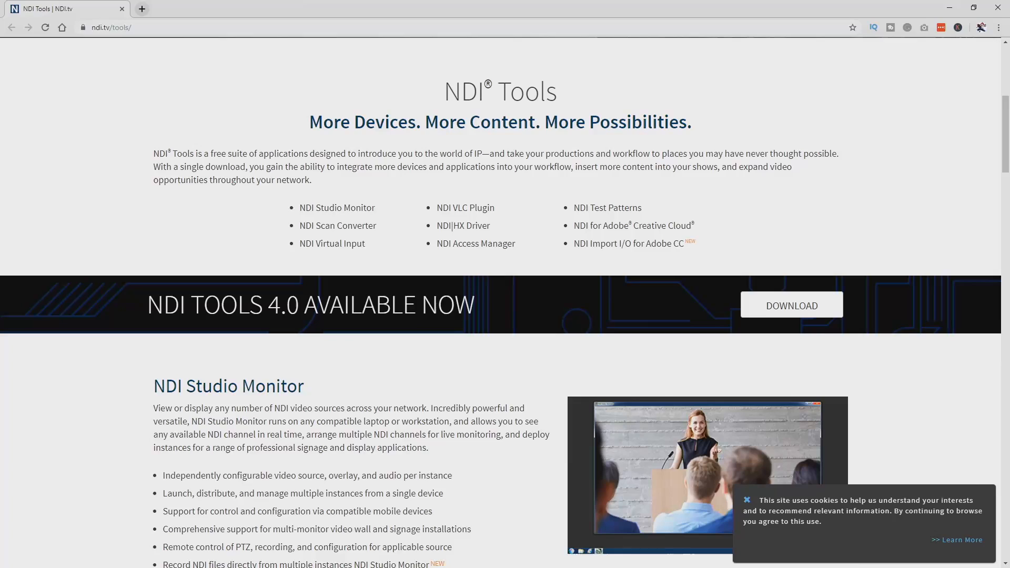
scroll(down, 3)
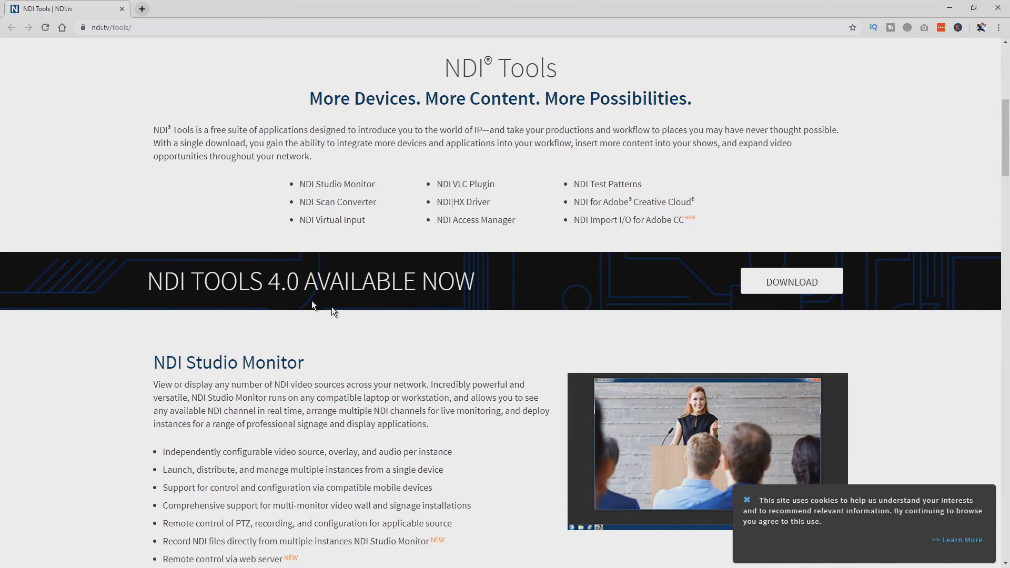
mouse_move(790, 282)
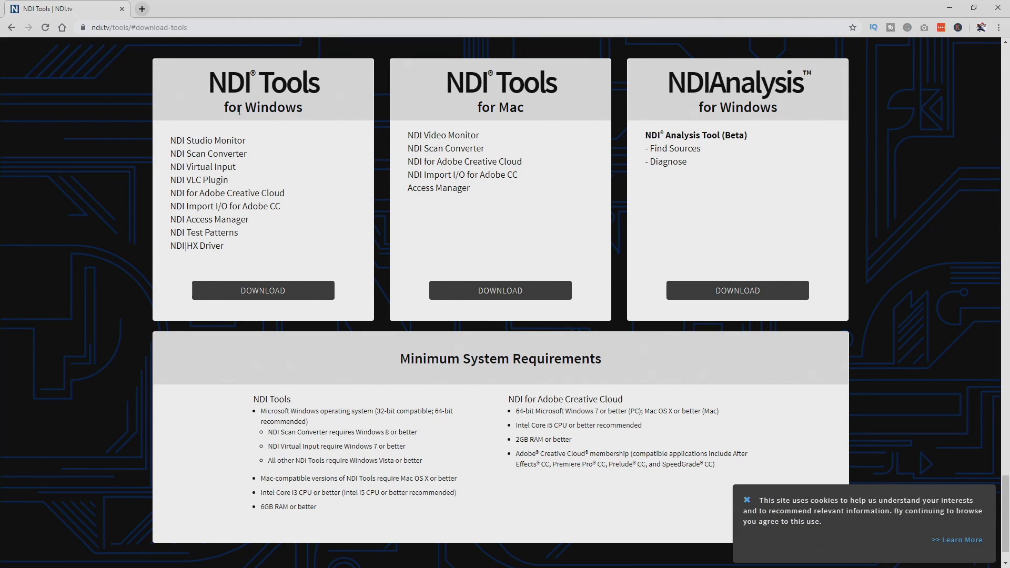
mouse_move(498, 228)
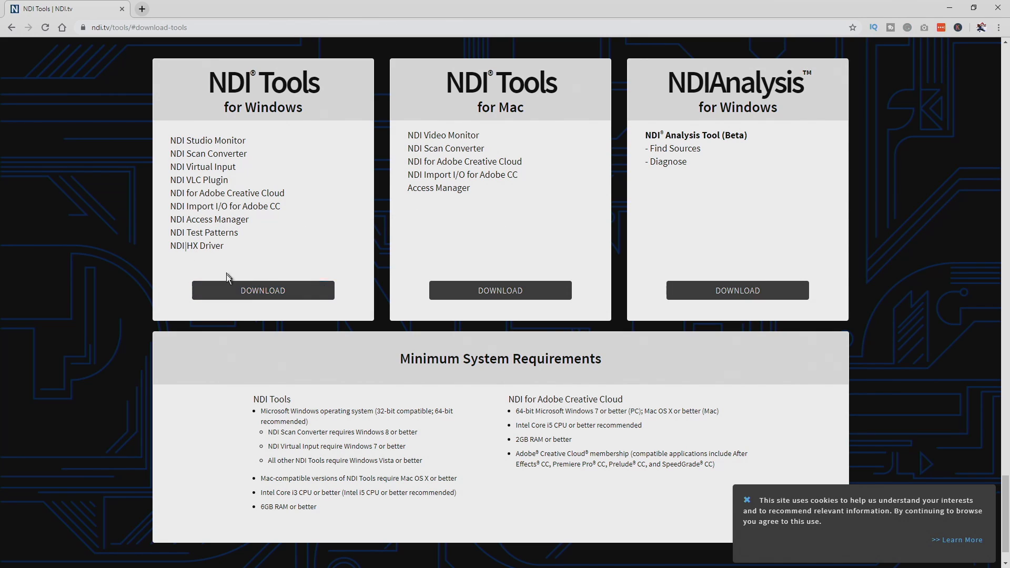
mouse_move(965, 84)
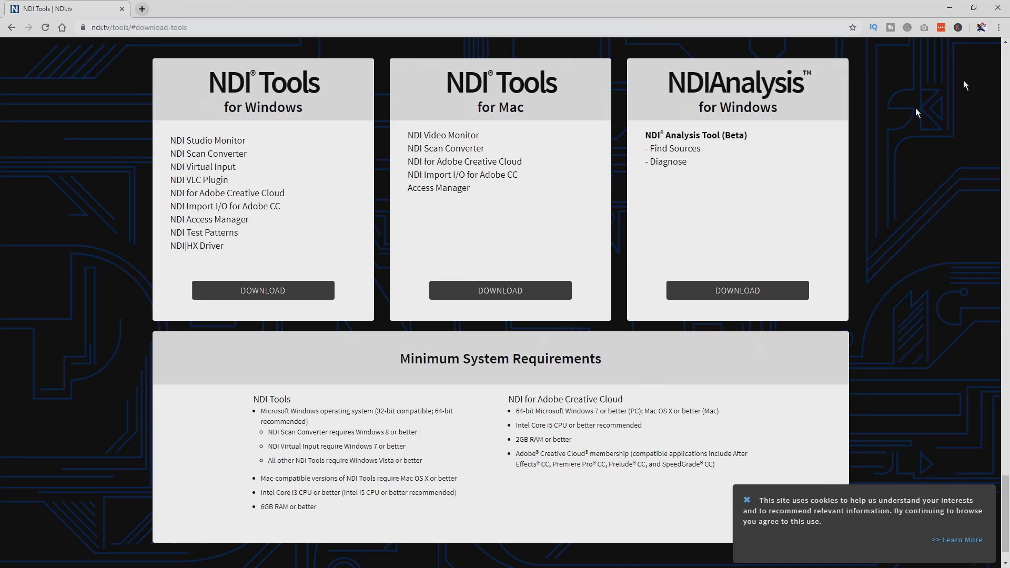
Scroll the Start Menu app list to N and expand the NDI 4 Tools folder
click(9, 558)
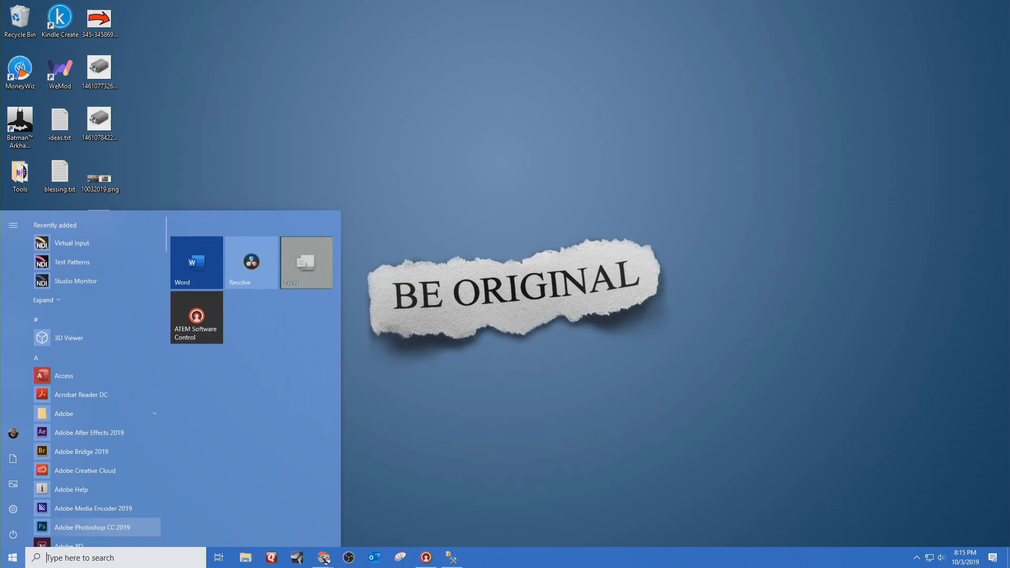
scroll(down, 3)
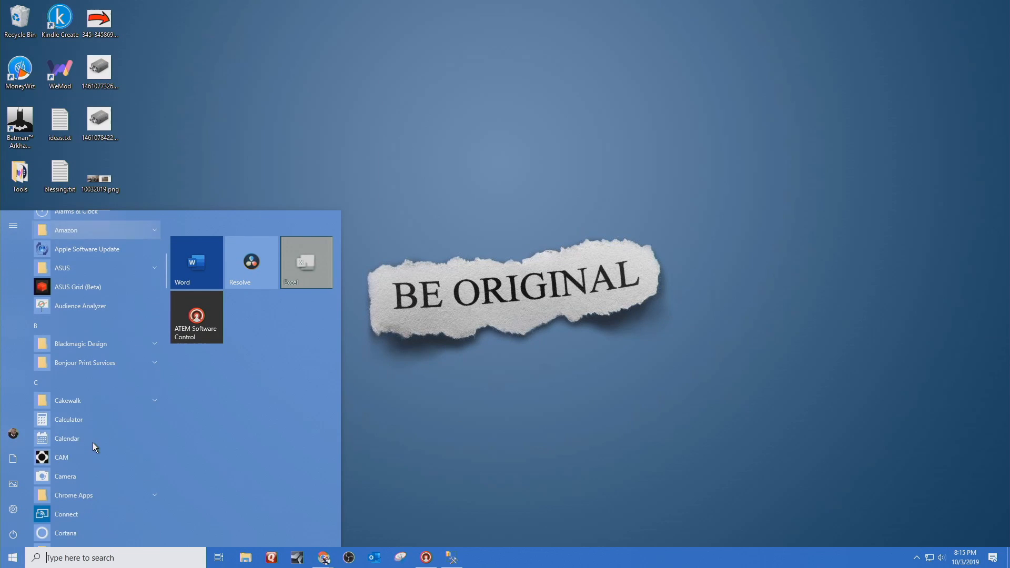
scroll(down, 3)
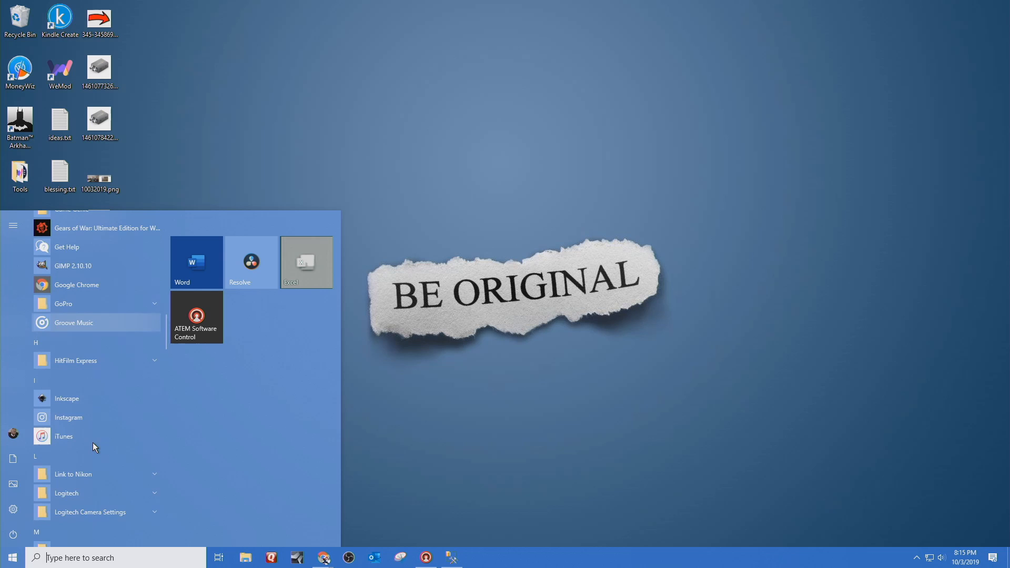
scroll(down, 3)
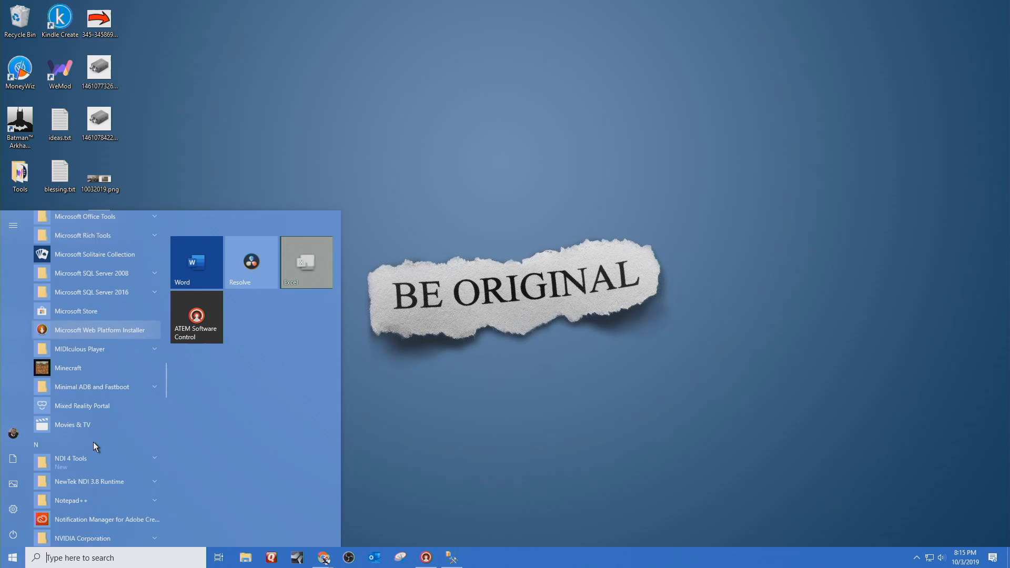
click(71, 458)
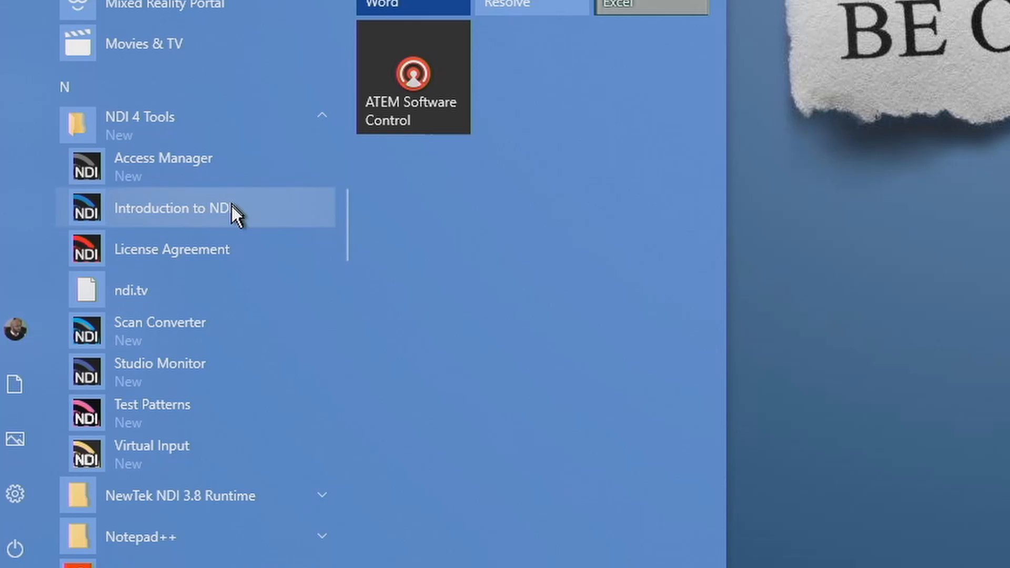
mouse_move(196, 455)
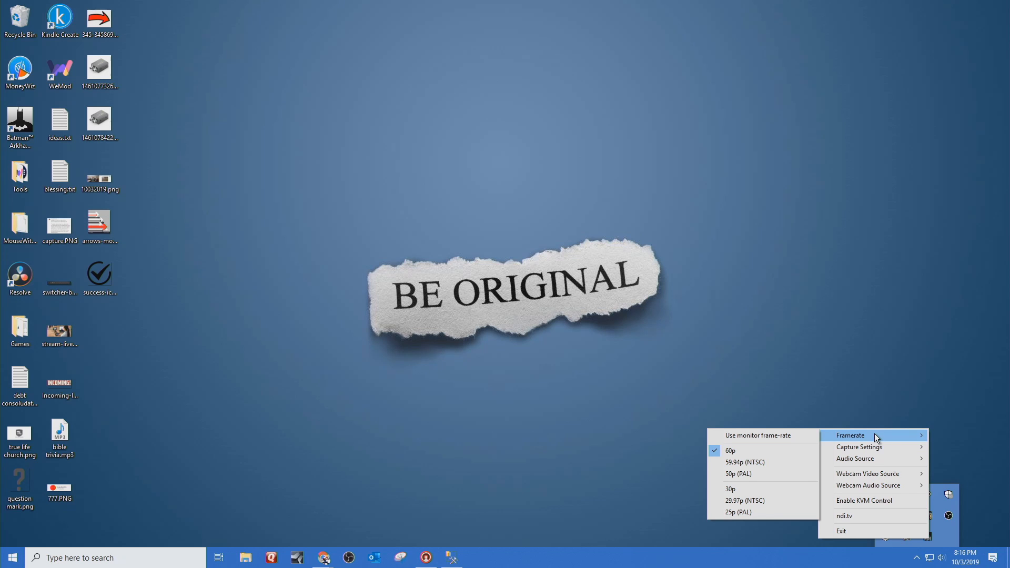
mouse_move(859, 446)
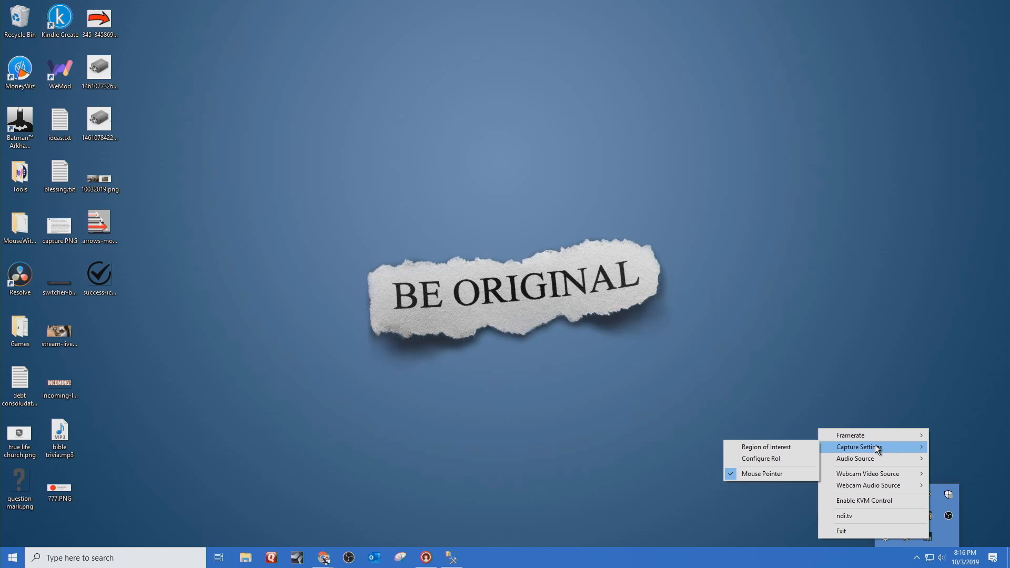
mouse_move(773, 474)
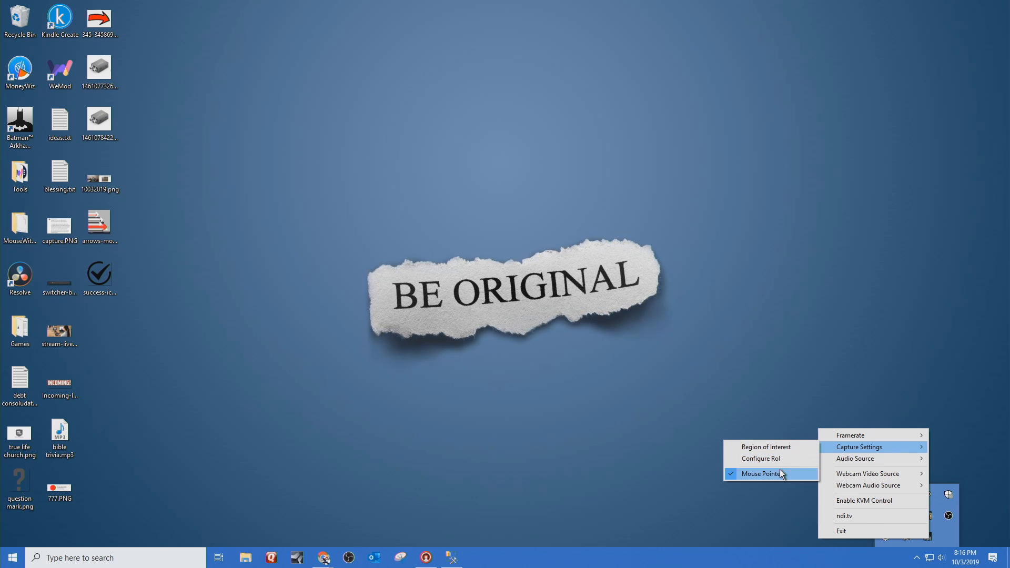
mouse_move(855, 458)
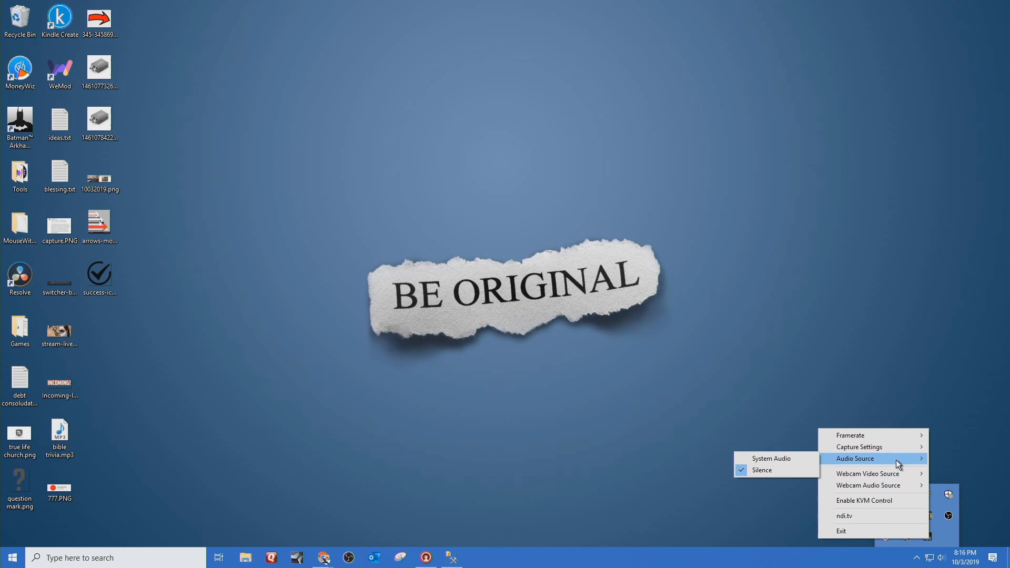
mouse_move(869, 340)
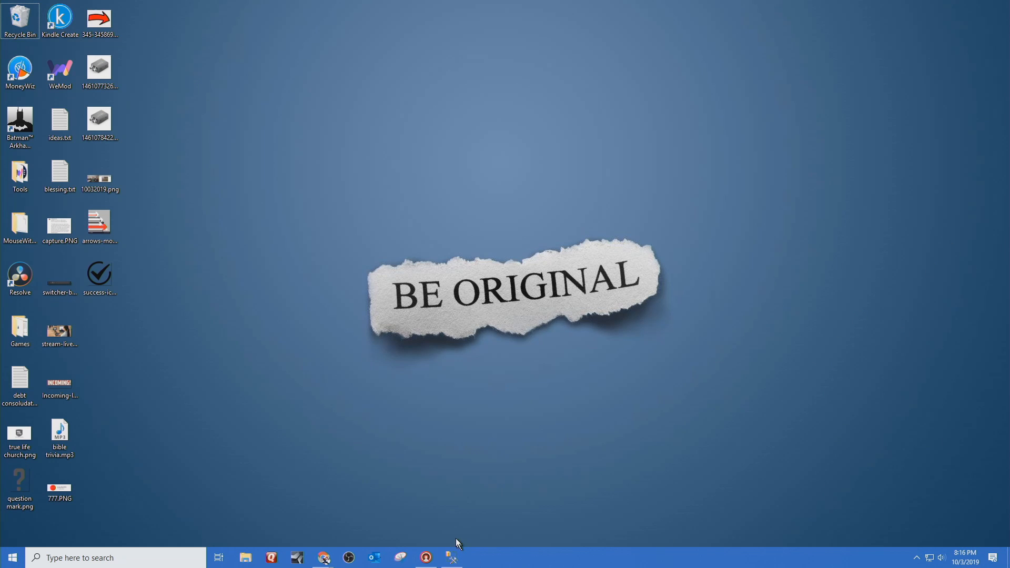
click(11, 558)
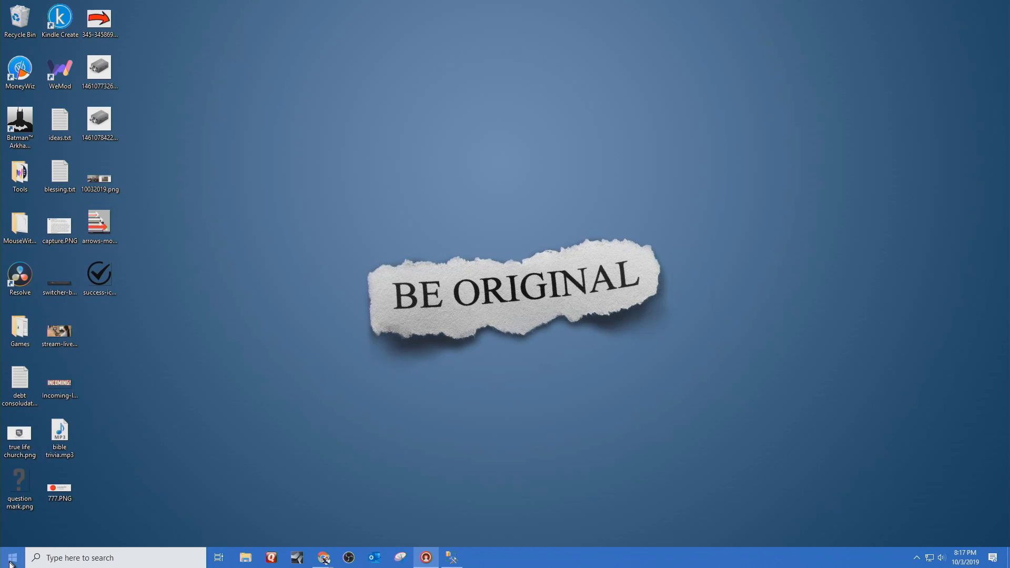
click(11, 557)
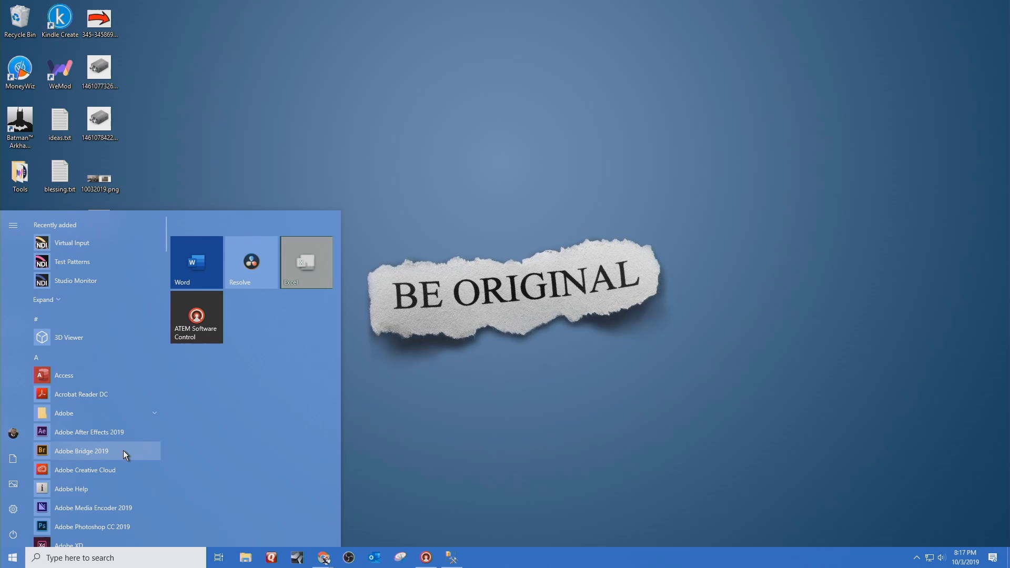
scroll(down, 3)
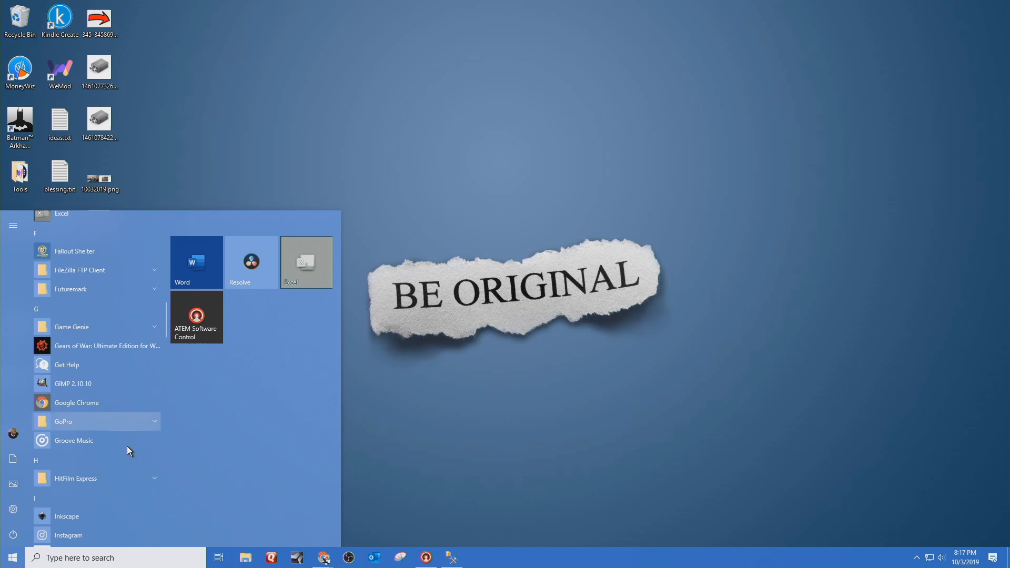
click(11, 558)
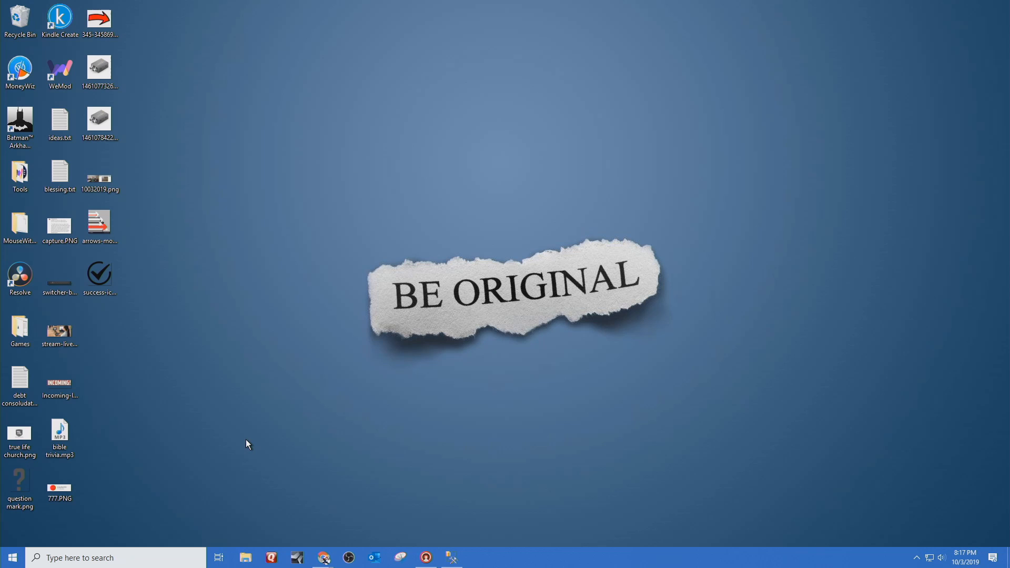
Bring OBS forward and make the 'ndi' scene with NDI Source 2 active
click(322, 558)
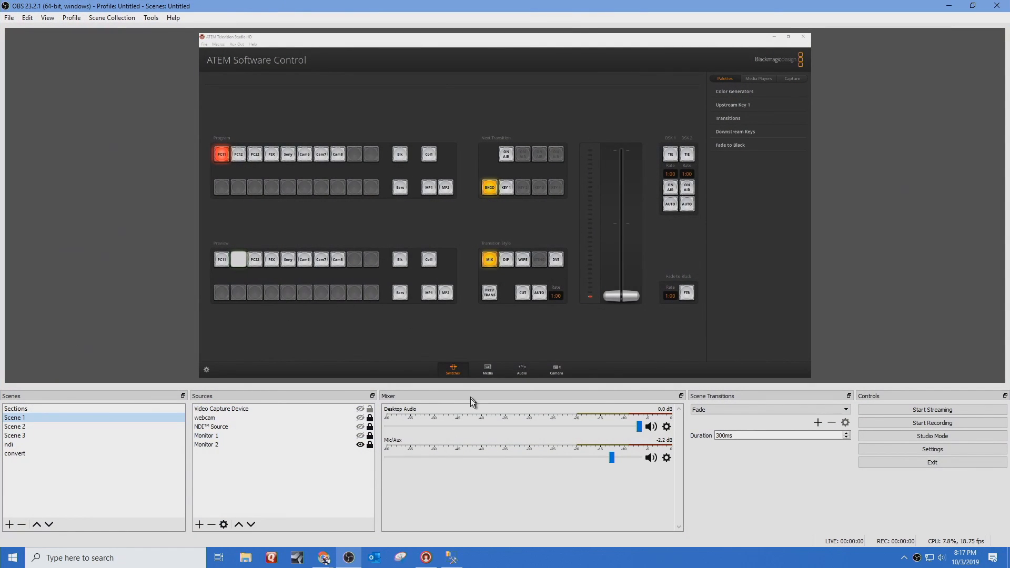
click(10, 444)
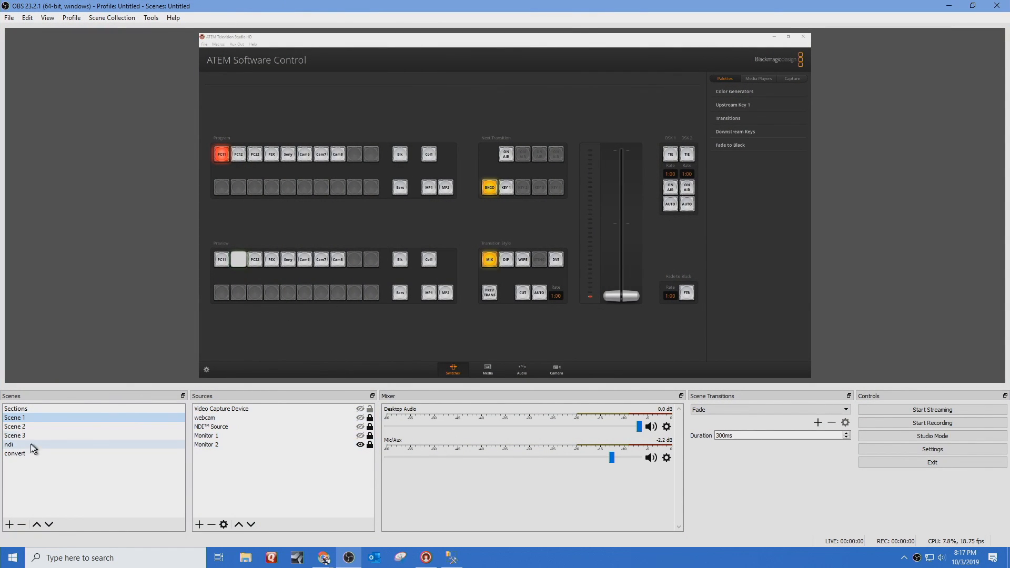
click(10, 444)
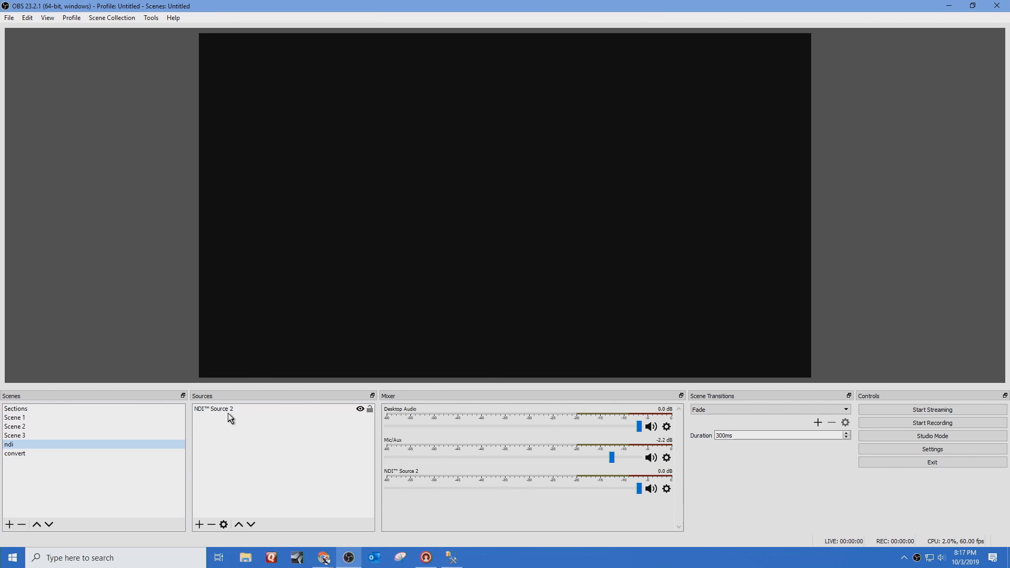
Set NDI Source 2's source name to TECHNOBABBLE01 (NVIDIA GeForce RTX 2070 2) and confirm
double_click(213, 408)
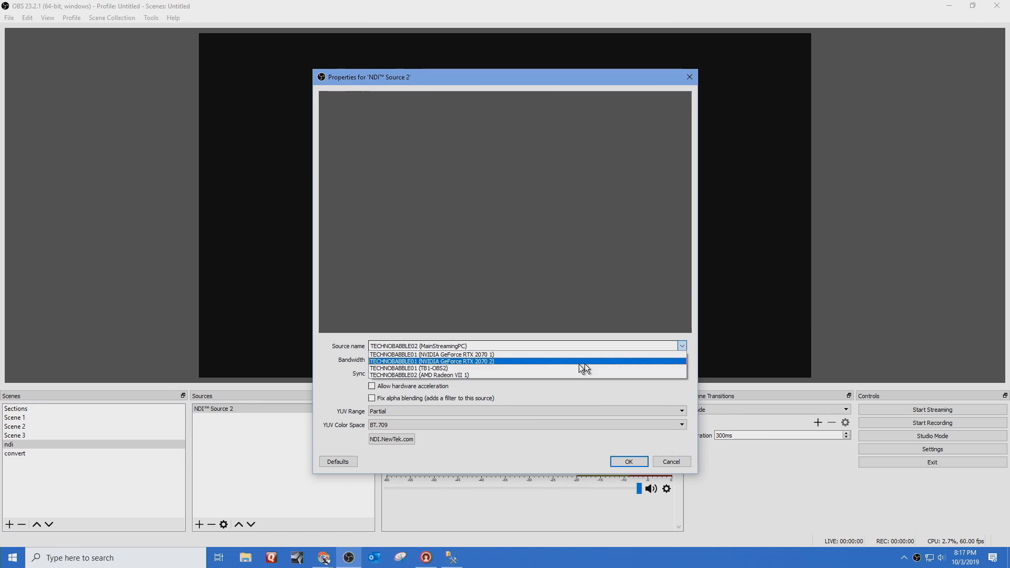
mouse_move(484, 365)
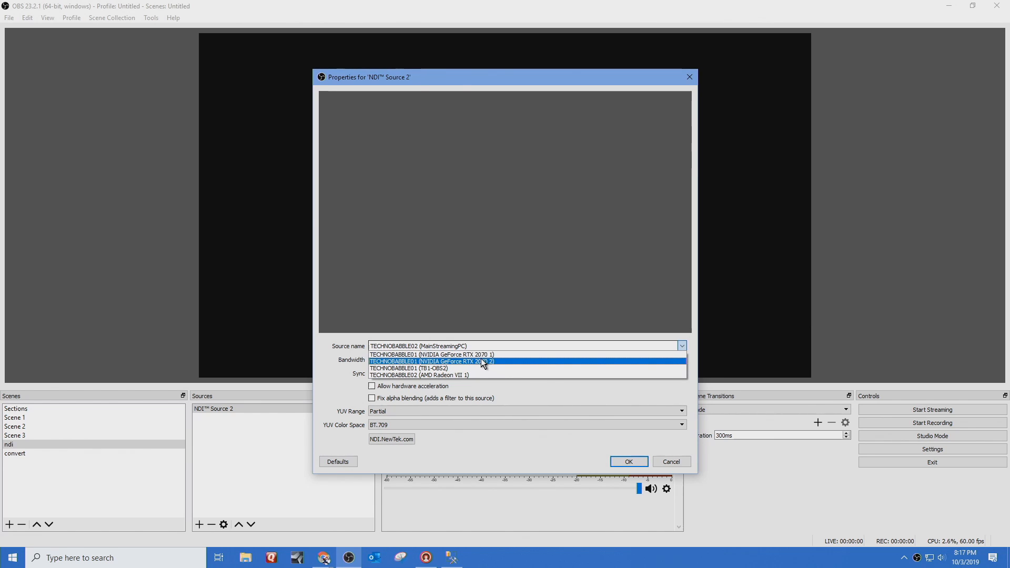
mouse_move(460, 355)
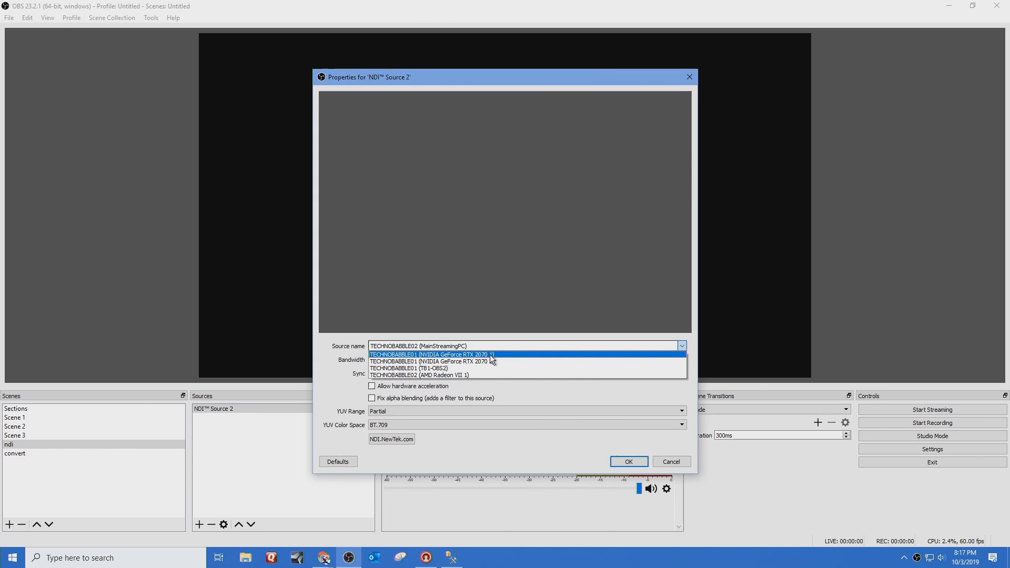
mouse_move(509, 361)
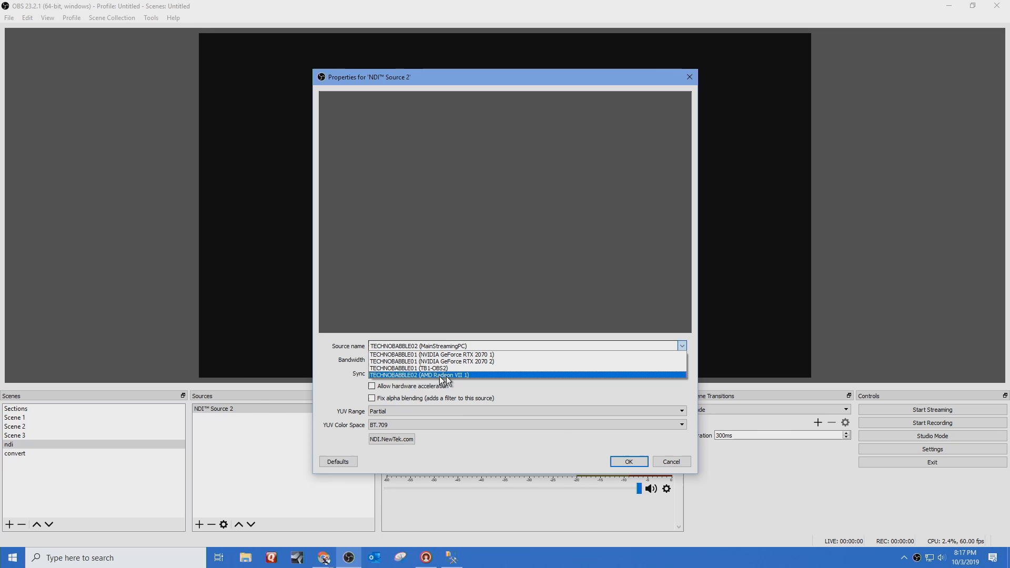
mouse_move(480, 379)
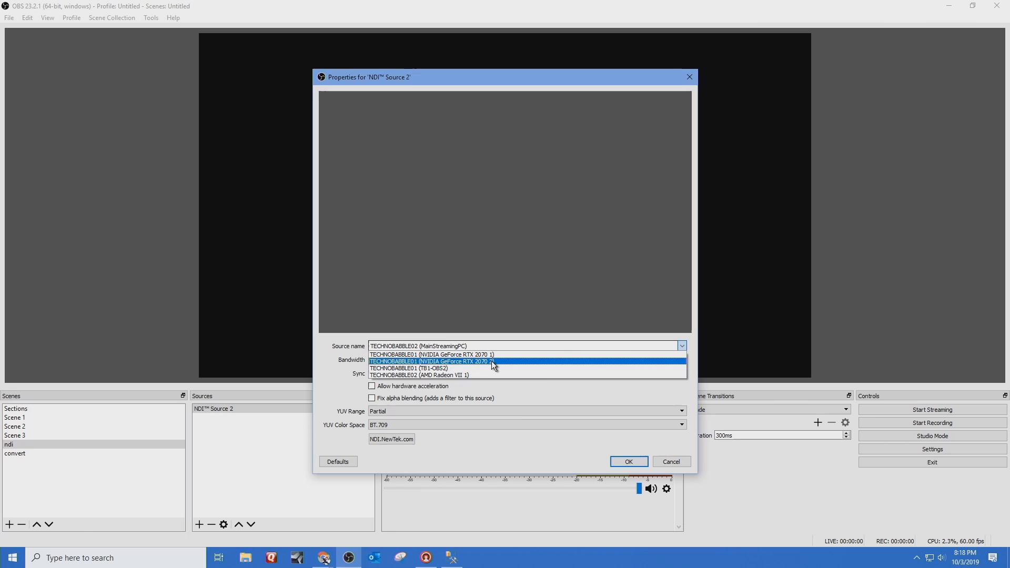
click(432, 361)
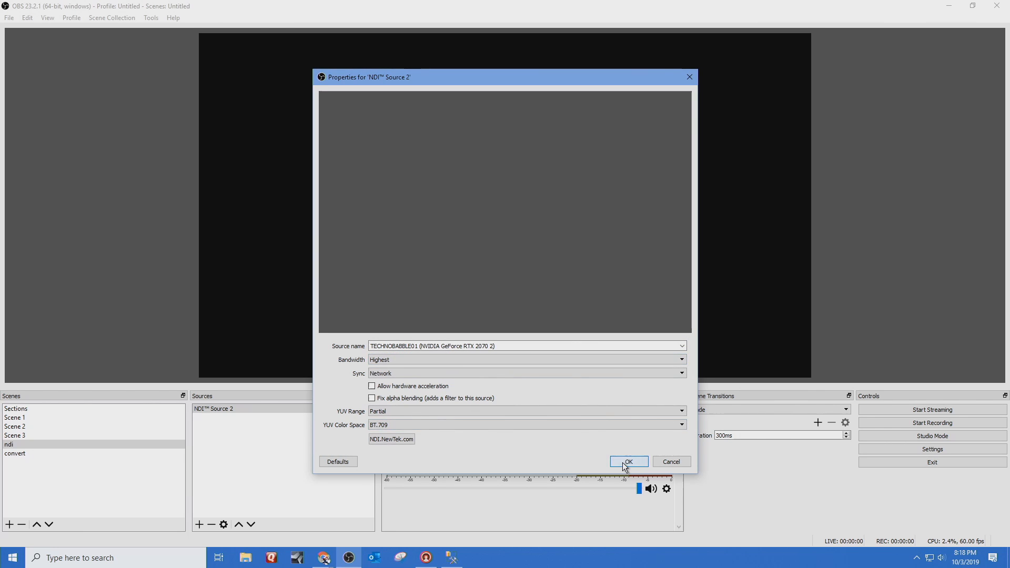
click(628, 461)
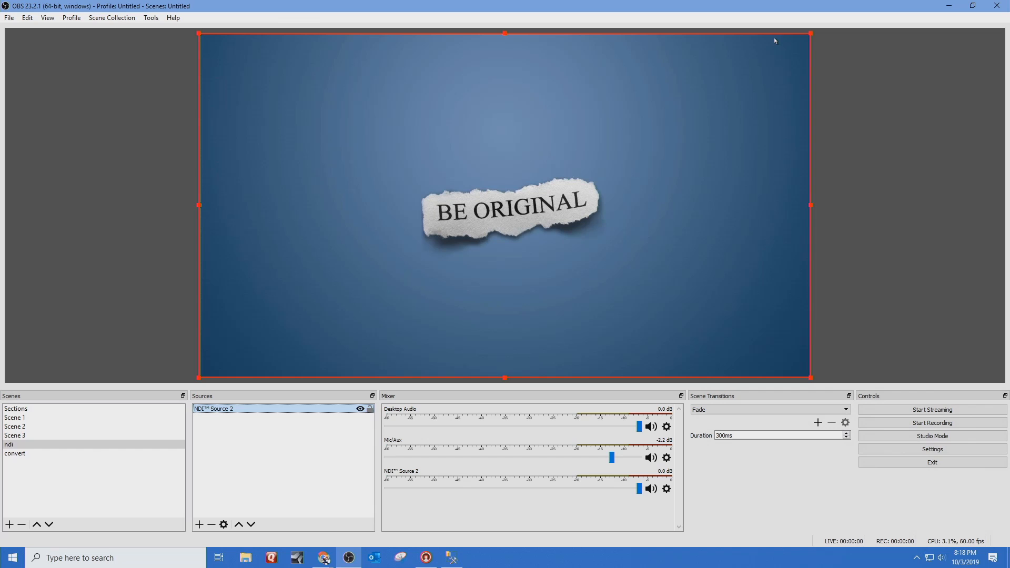
mouse_move(448, 7)
text(wo)
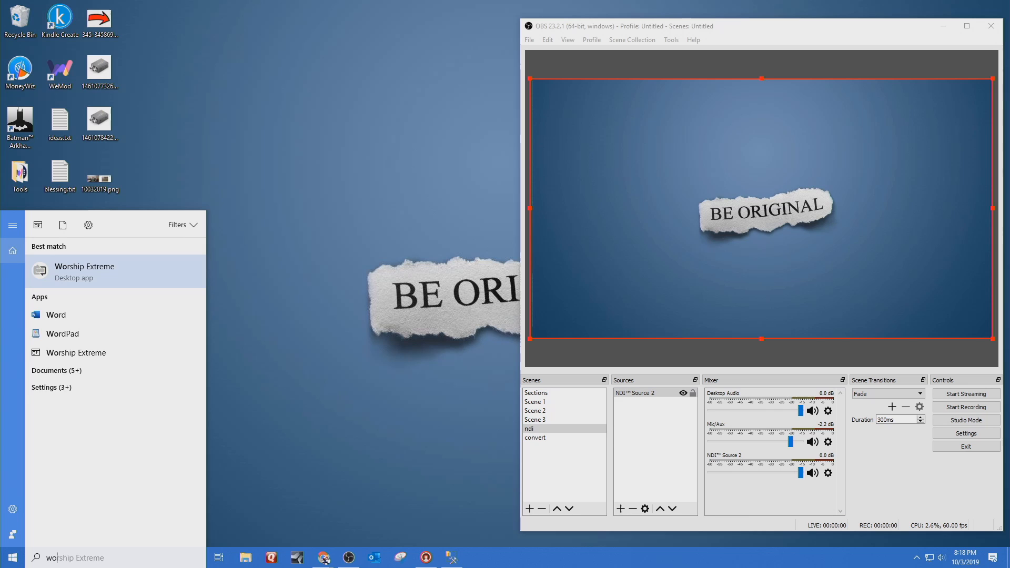
Launch Worship Extreme and open Proverbs 20:1-30 from the Sample cue list
click(84, 271)
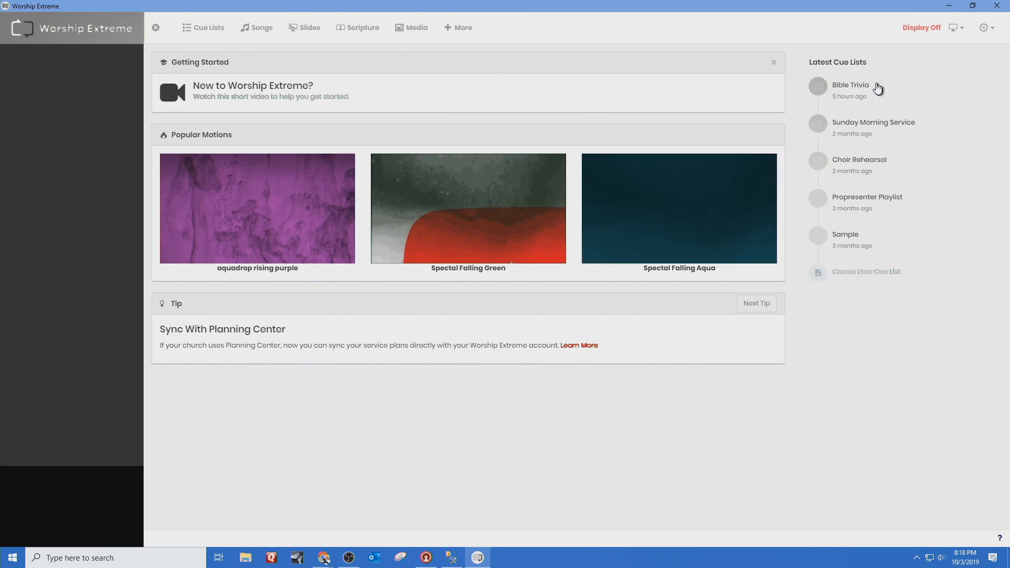
mouse_move(866, 173)
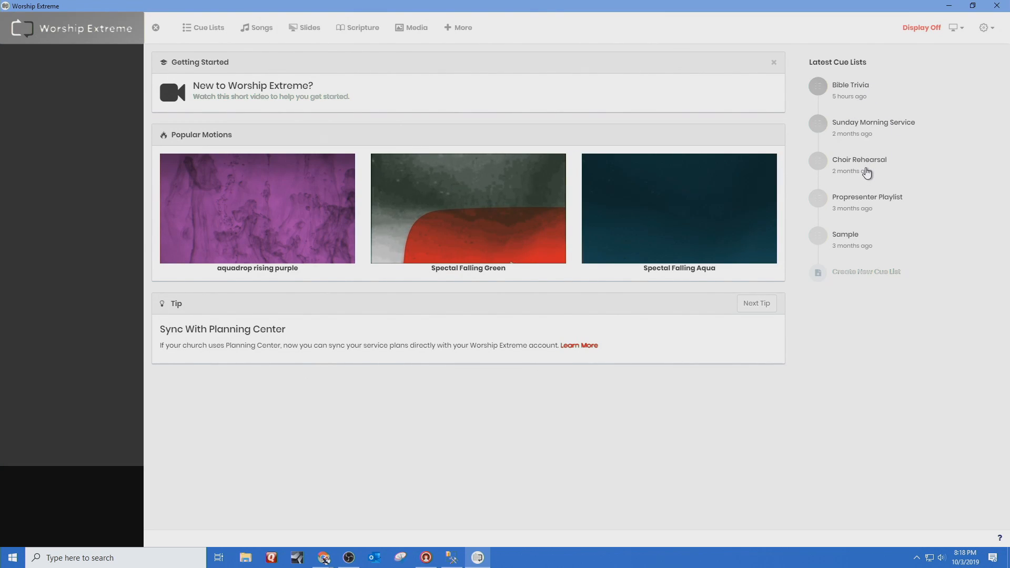
click(860, 159)
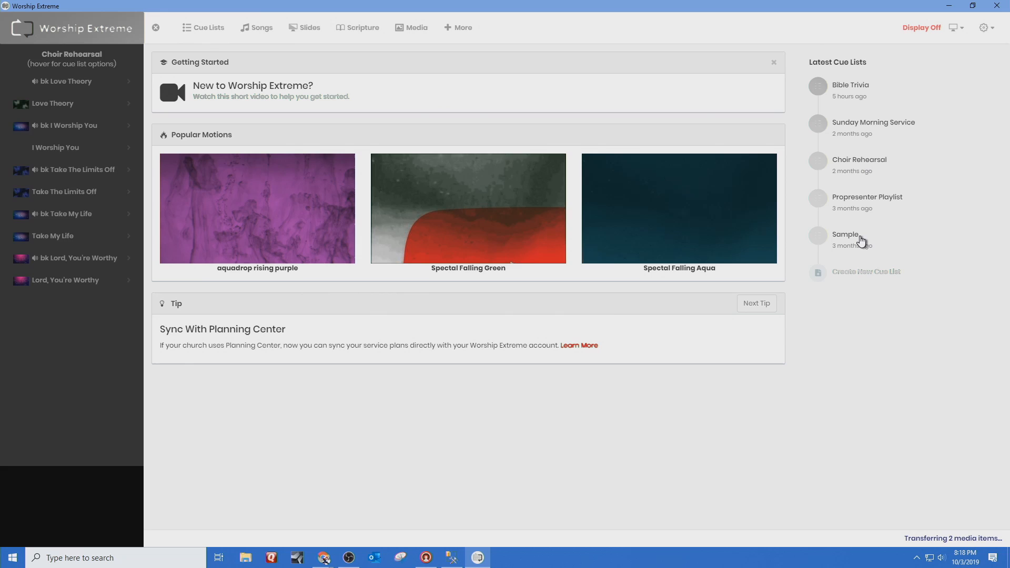
click(845, 234)
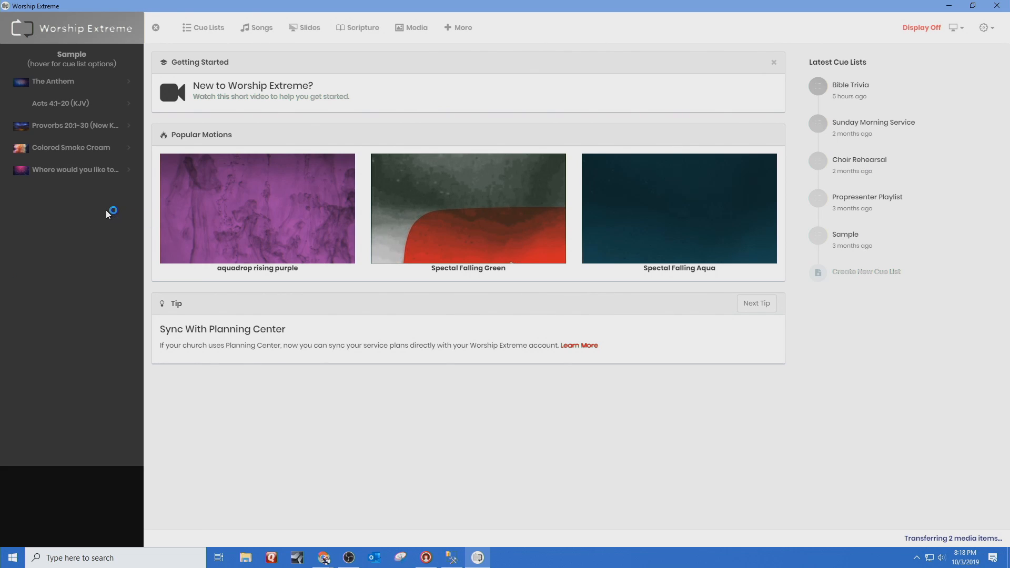
mouse_move(74, 125)
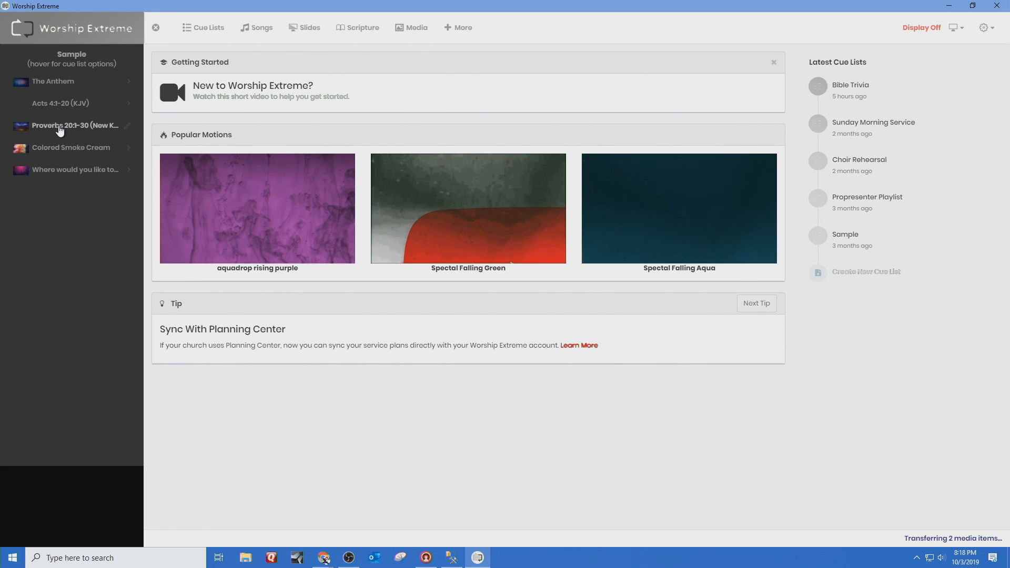
click(74, 125)
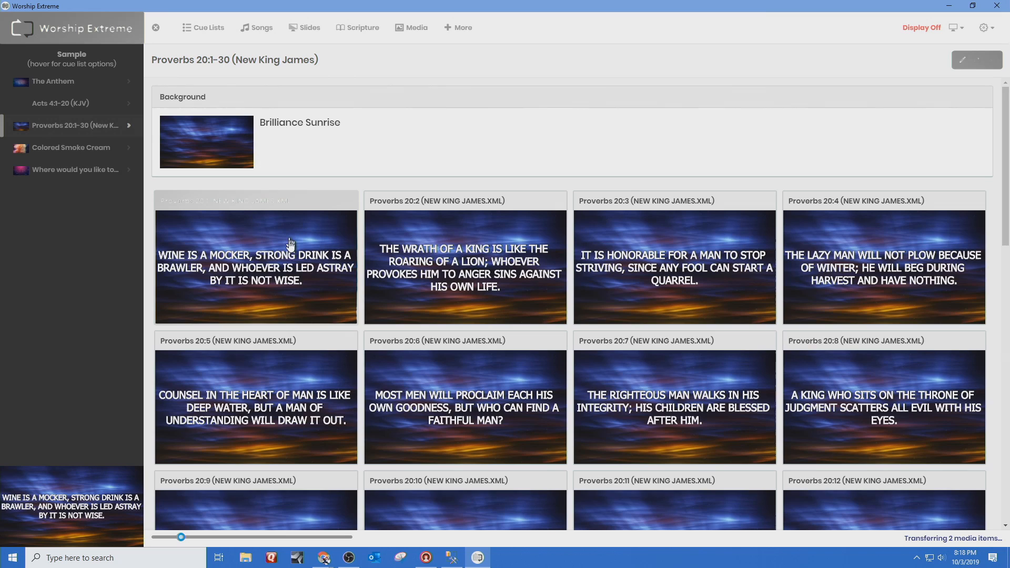
mouse_move(419, 252)
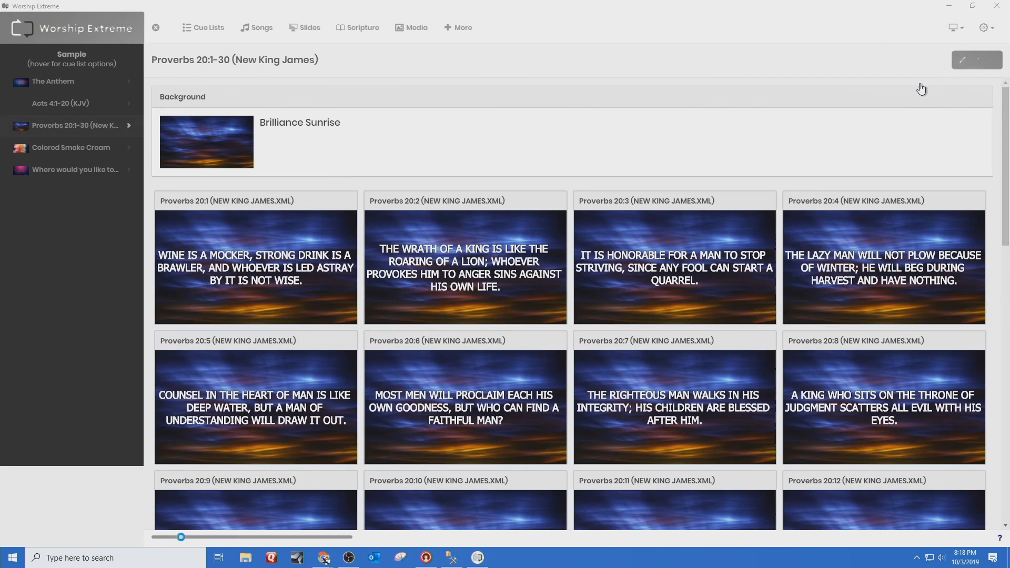
Send the first verse slide to the output and return to OBS
click(256, 267)
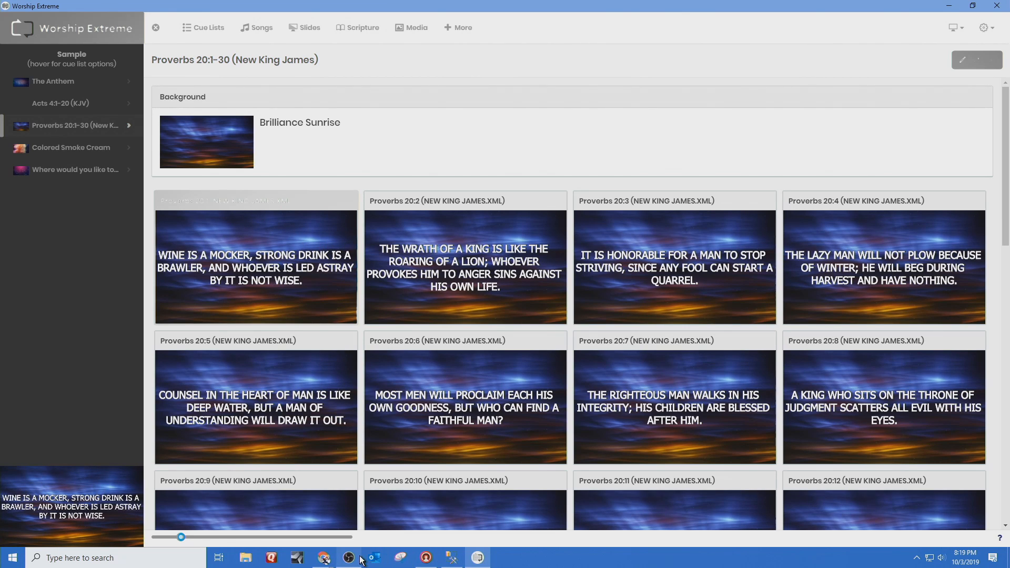
click(325, 558)
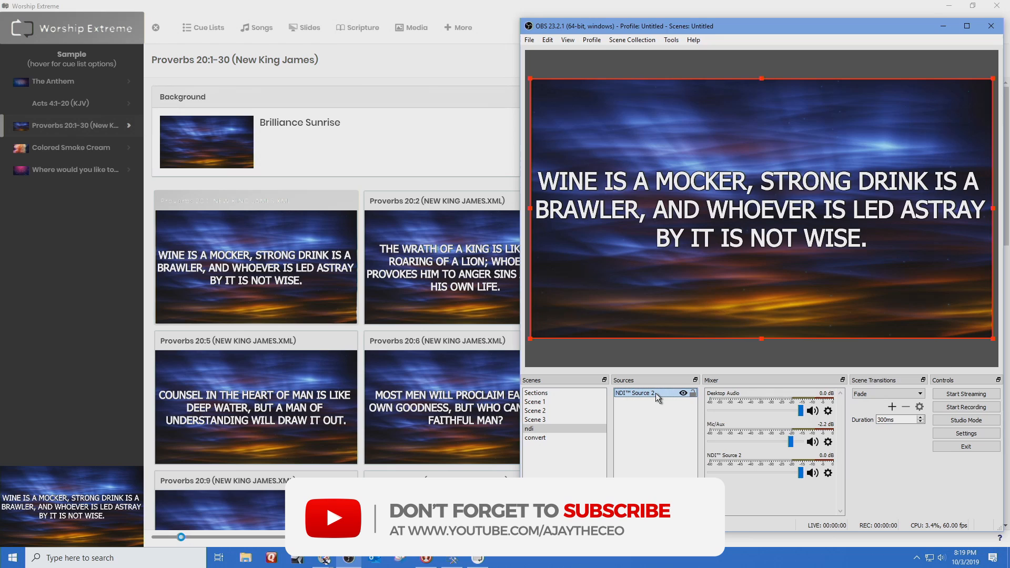
Recheck NDI Source 2's output so the 'Wine is a mocker' verse shows, with OBS maximized
double_click(634, 393)
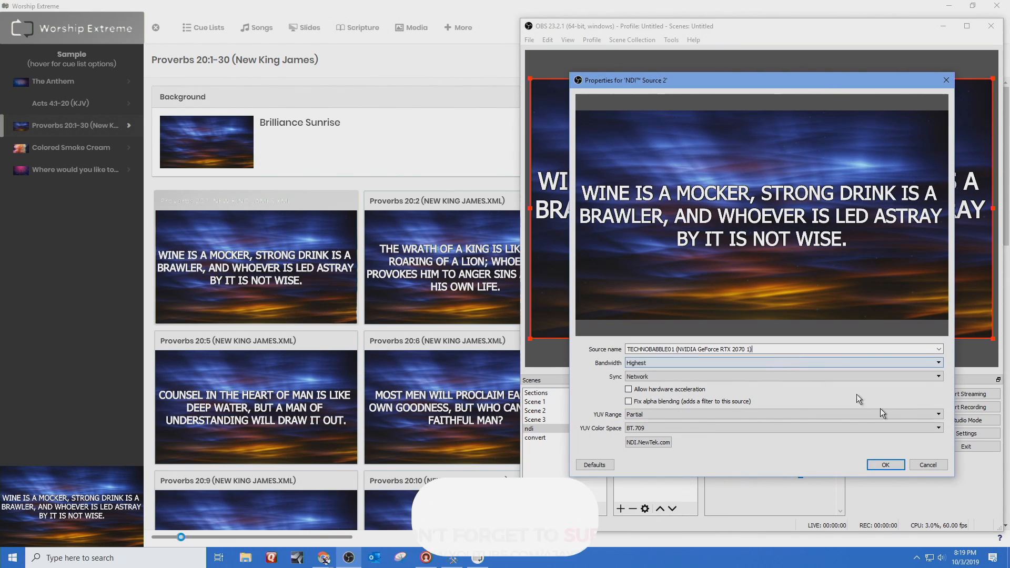
click(885, 464)
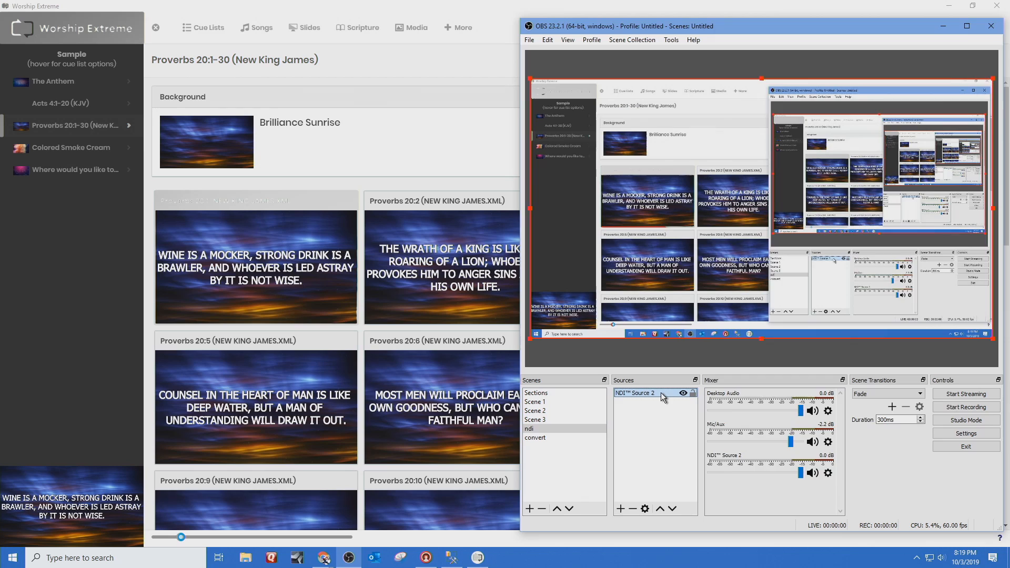
double_click(636, 392)
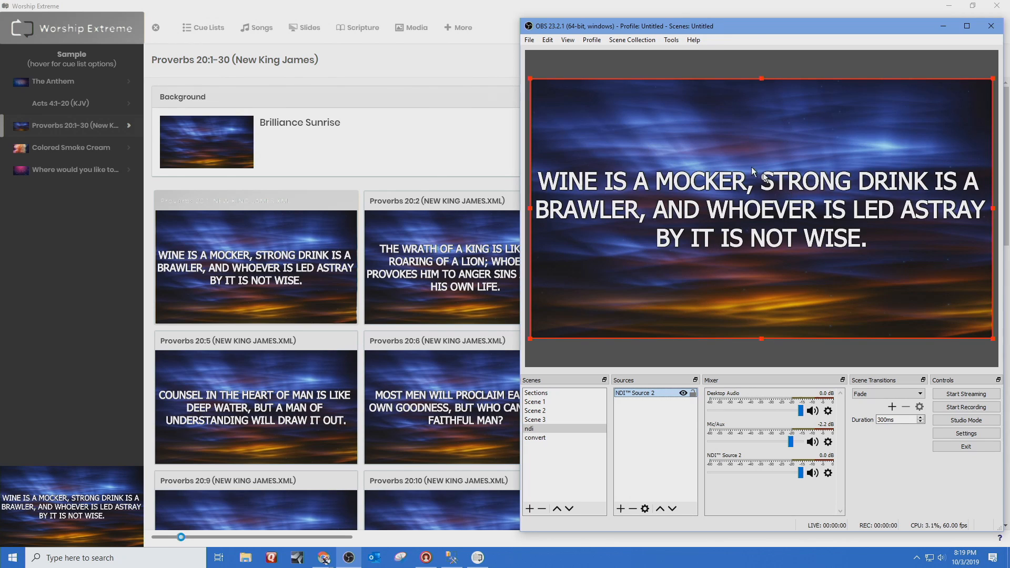
mouse_move(579, 222)
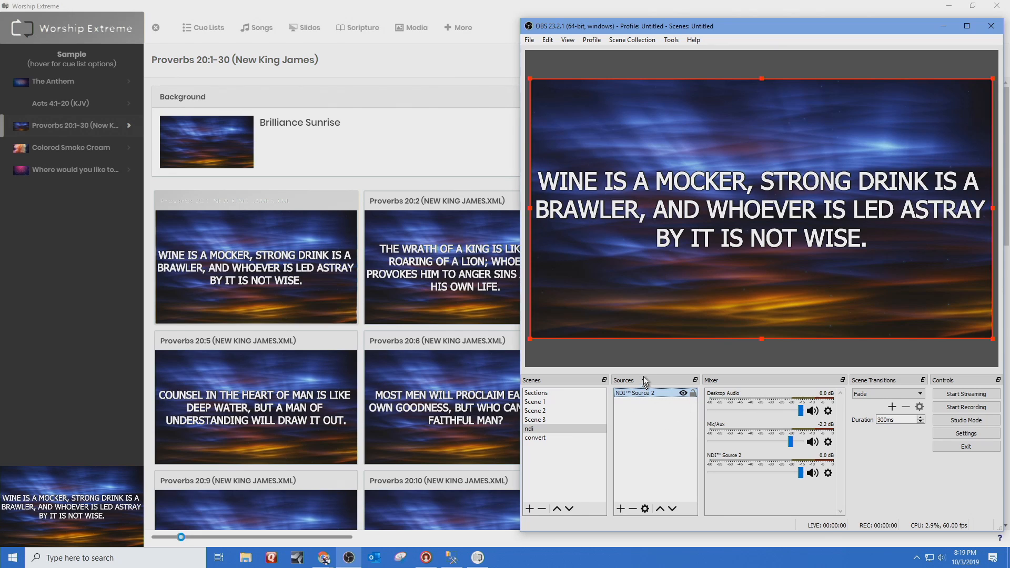
mouse_move(653, 354)
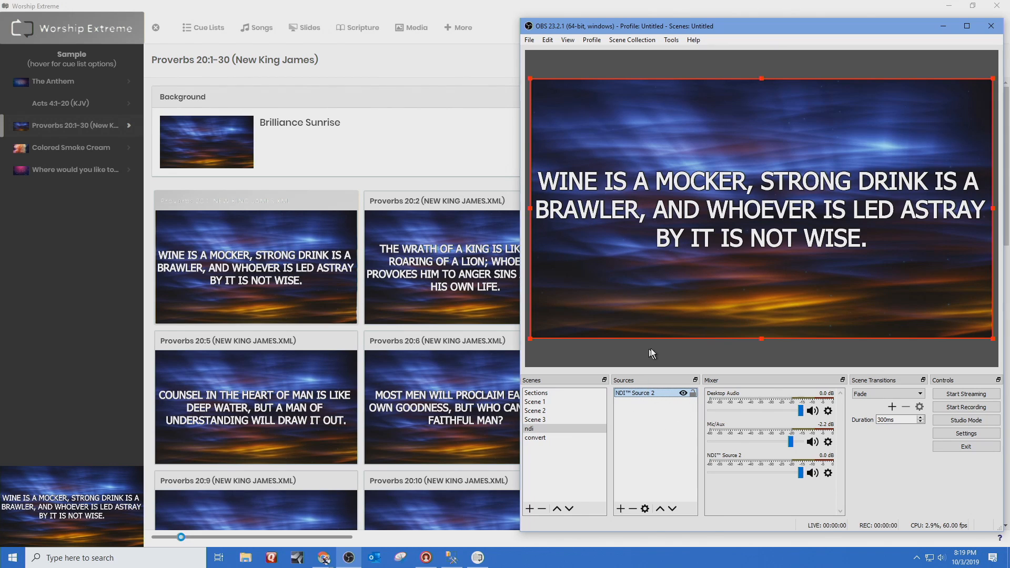
mouse_move(387, 230)
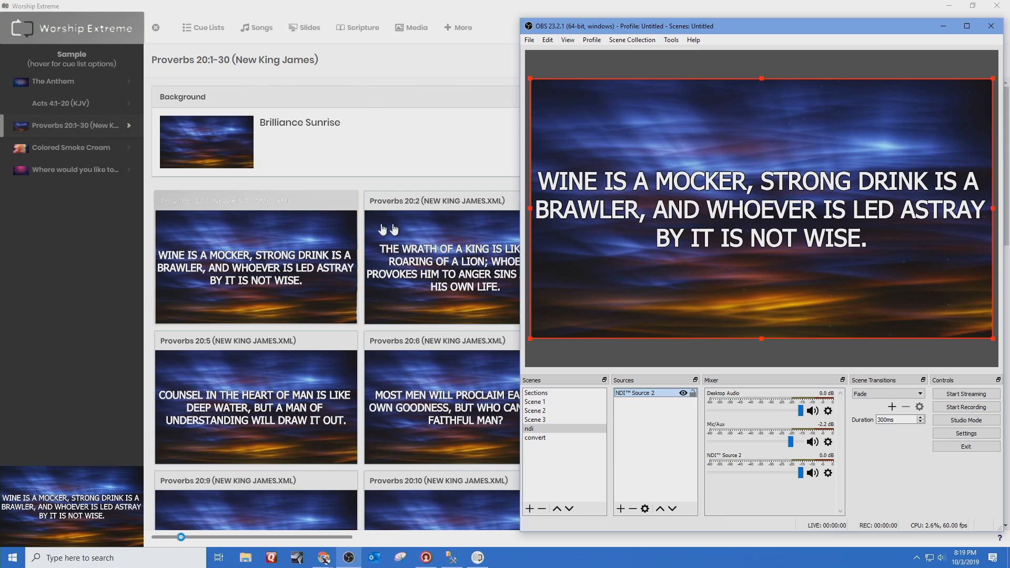
mouse_move(634, 188)
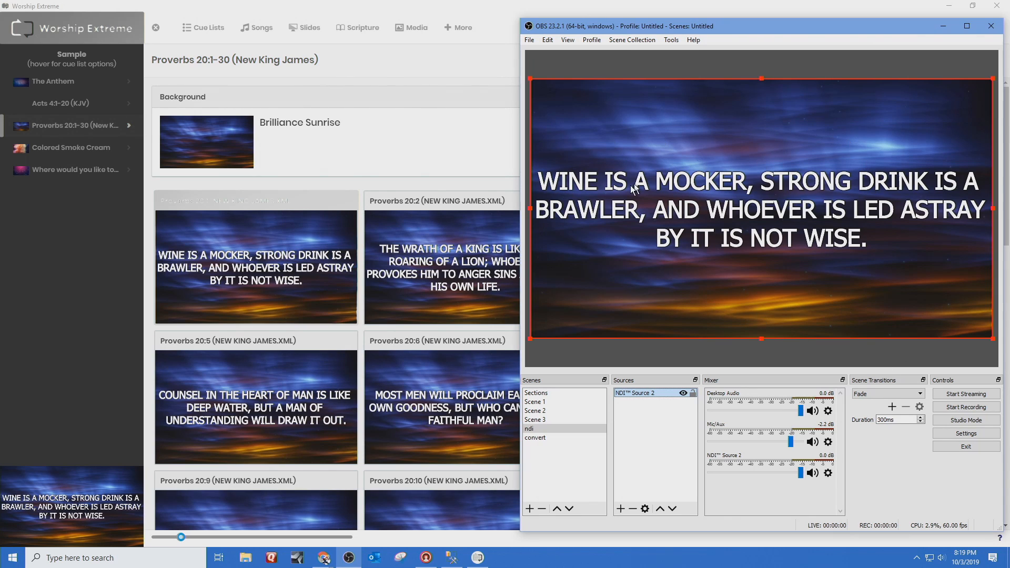
mouse_move(576, 255)
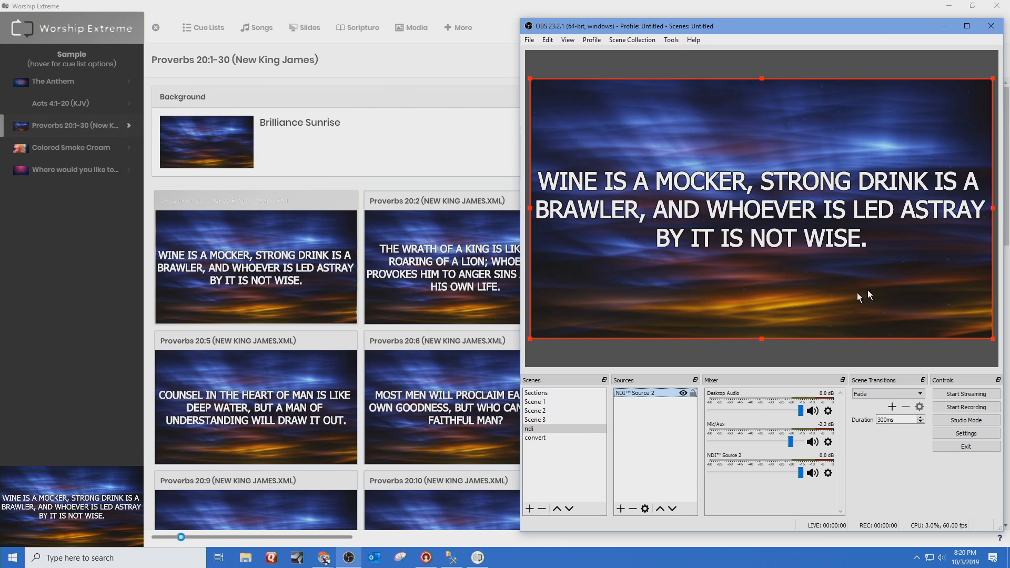
mouse_move(616, 420)
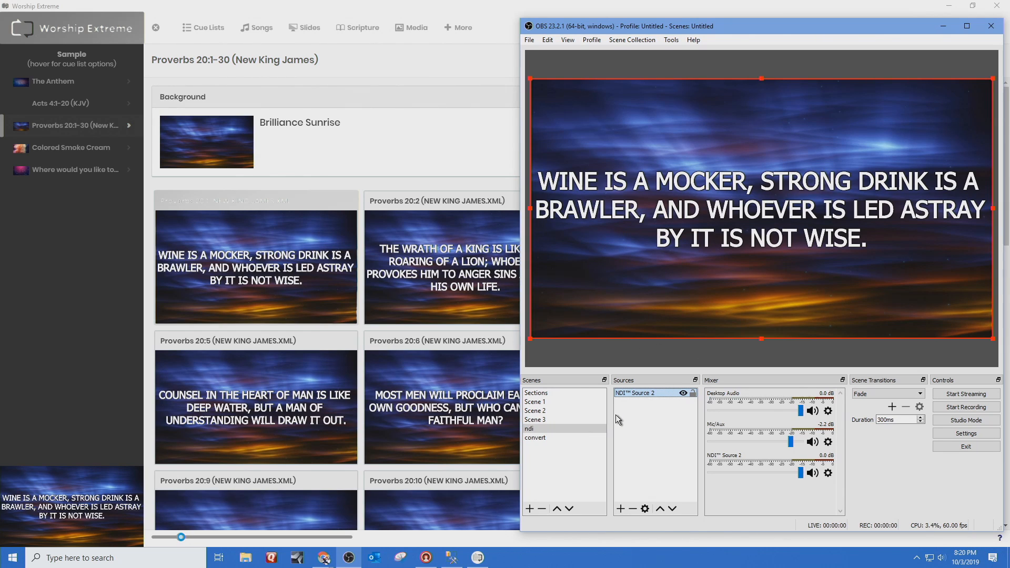
mouse_move(922, 35)
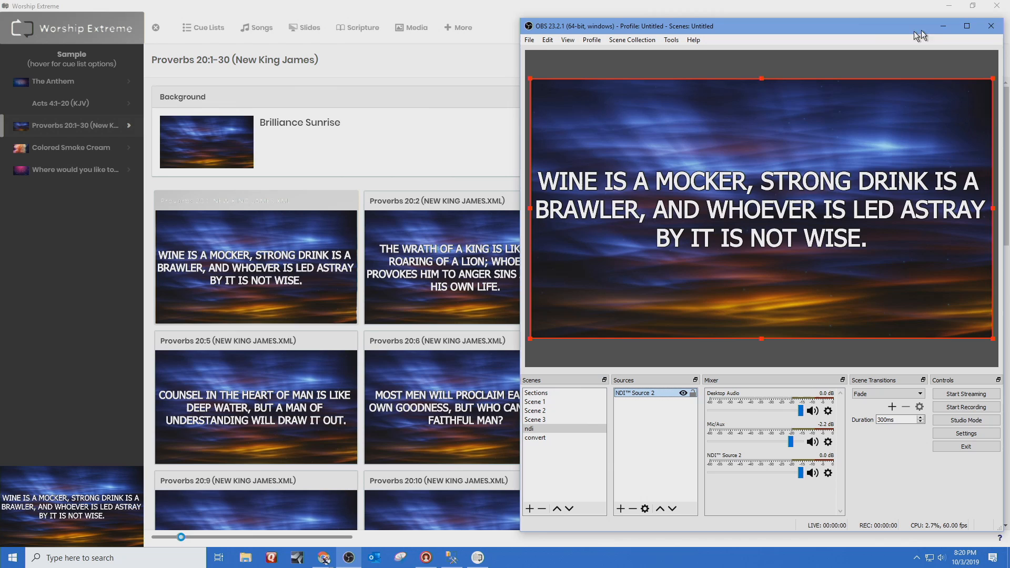
click(966, 25)
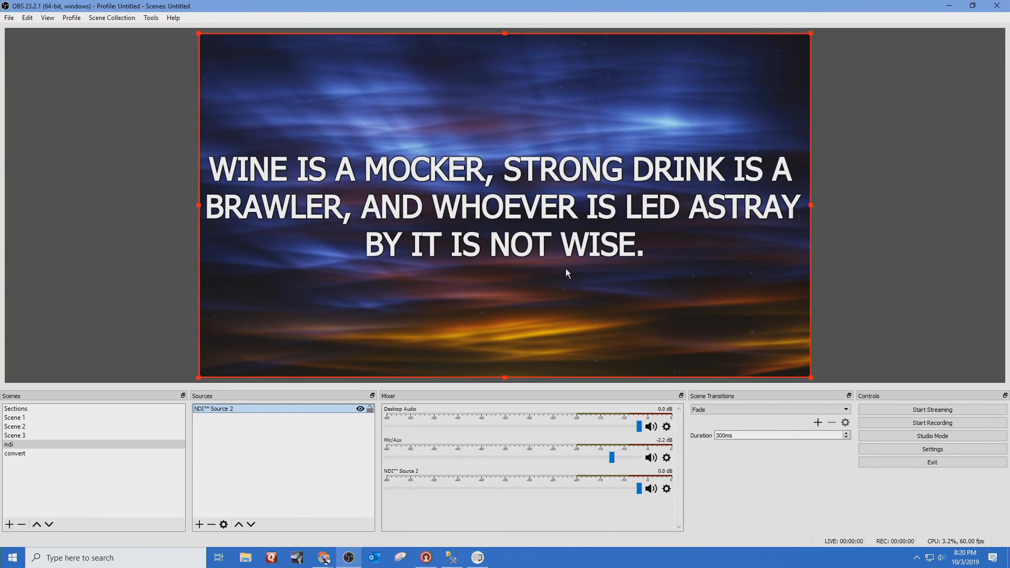
Add the existing webcam Video Capture Device to the ndi scene above the NDI source
click(200, 524)
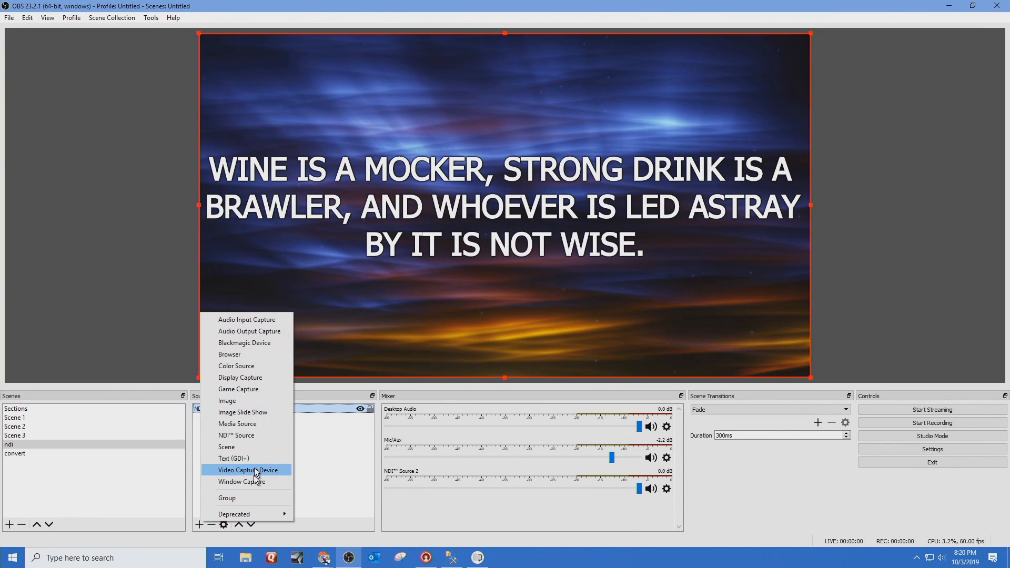
mouse_move(245, 435)
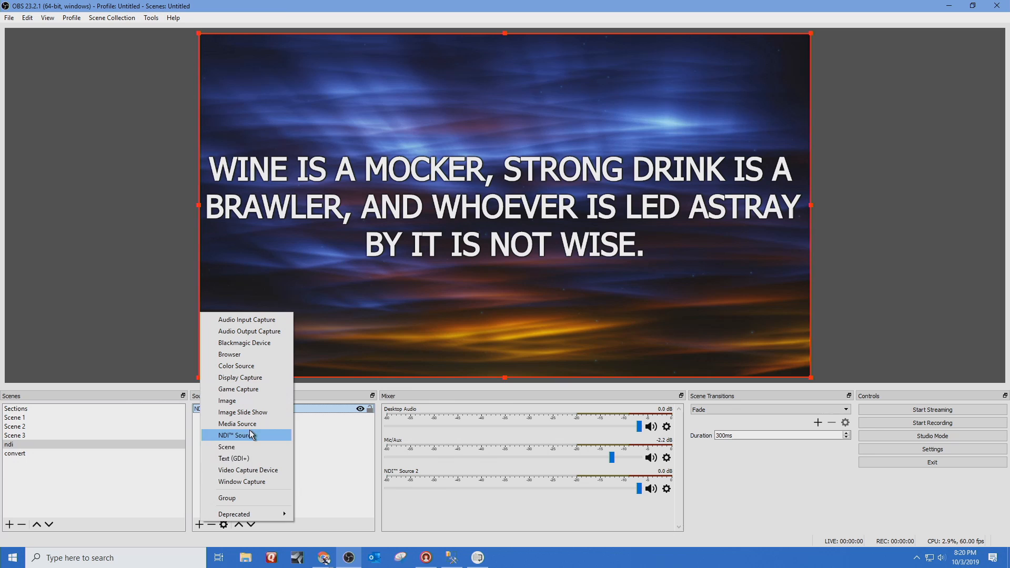
click(248, 469)
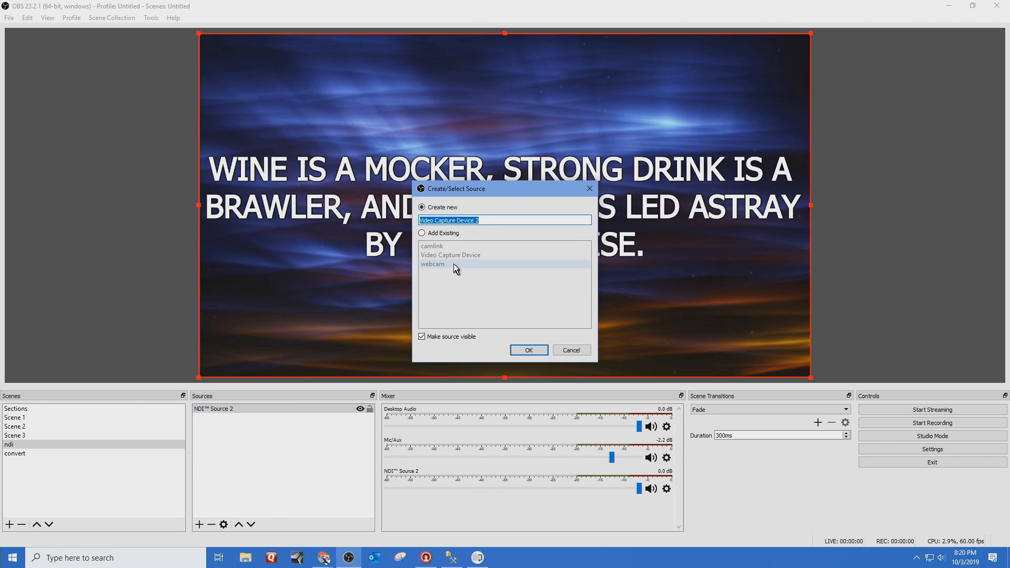
click(422, 233)
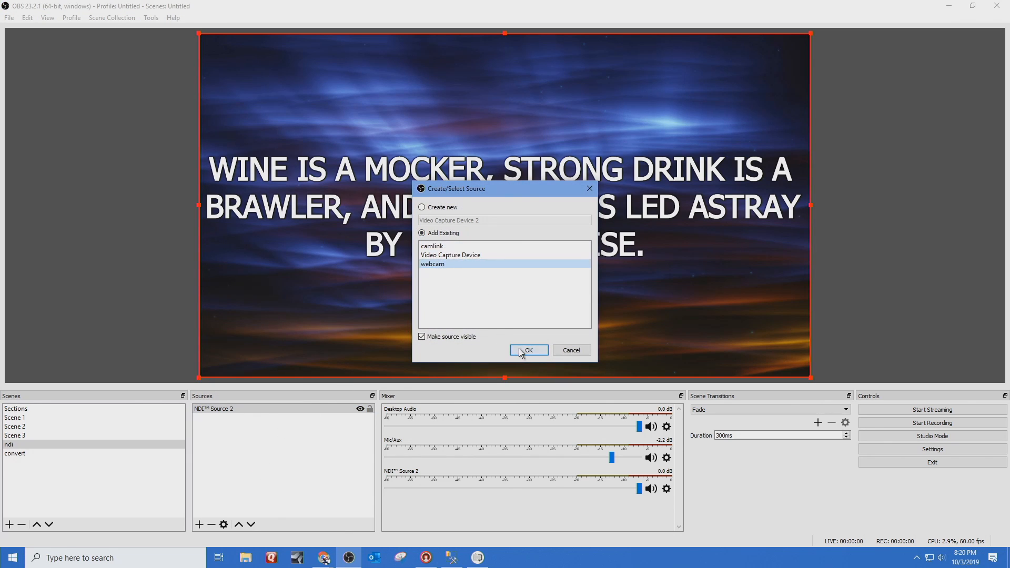
click(527, 349)
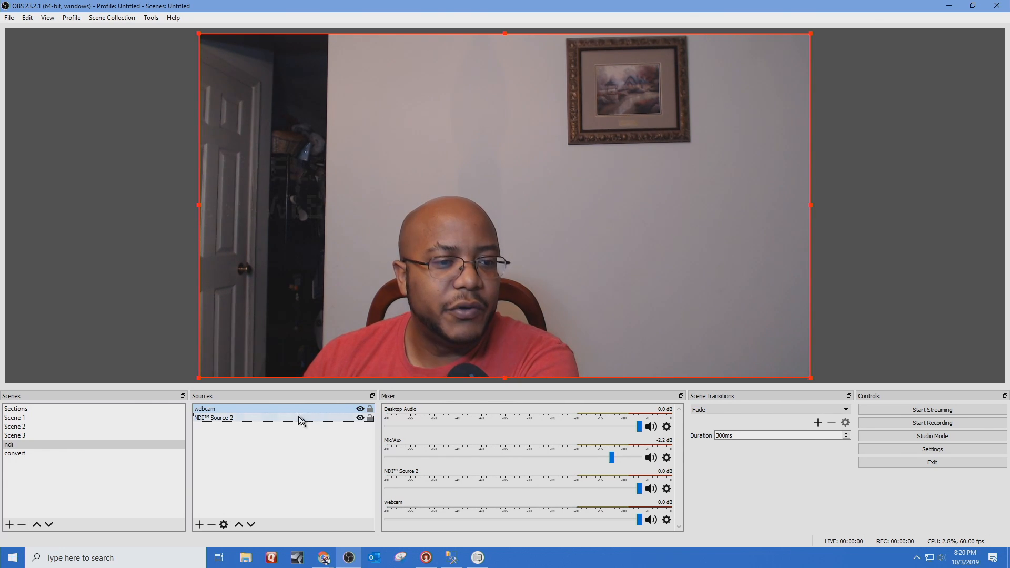
click(206, 408)
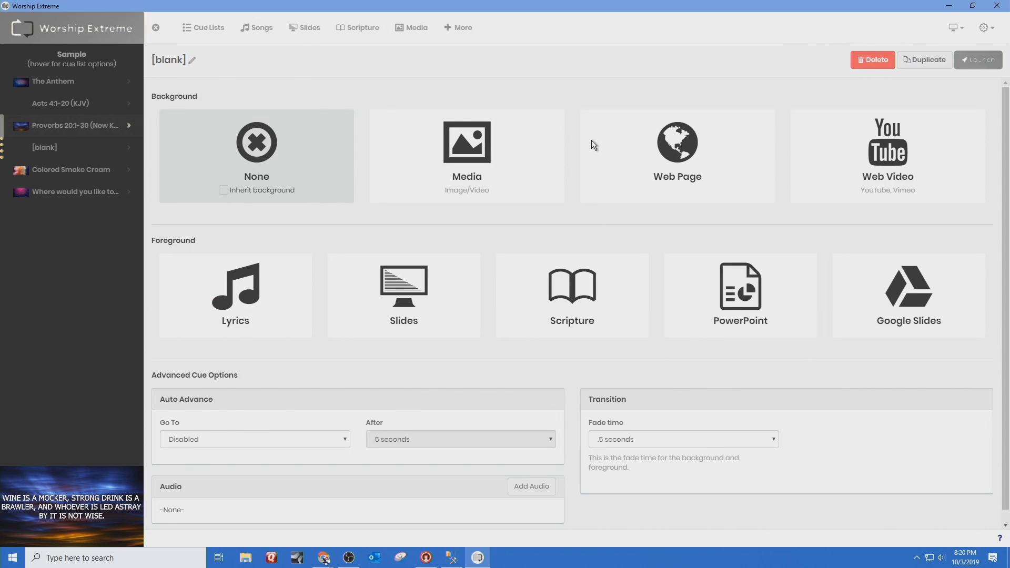
mouse_move(408, 294)
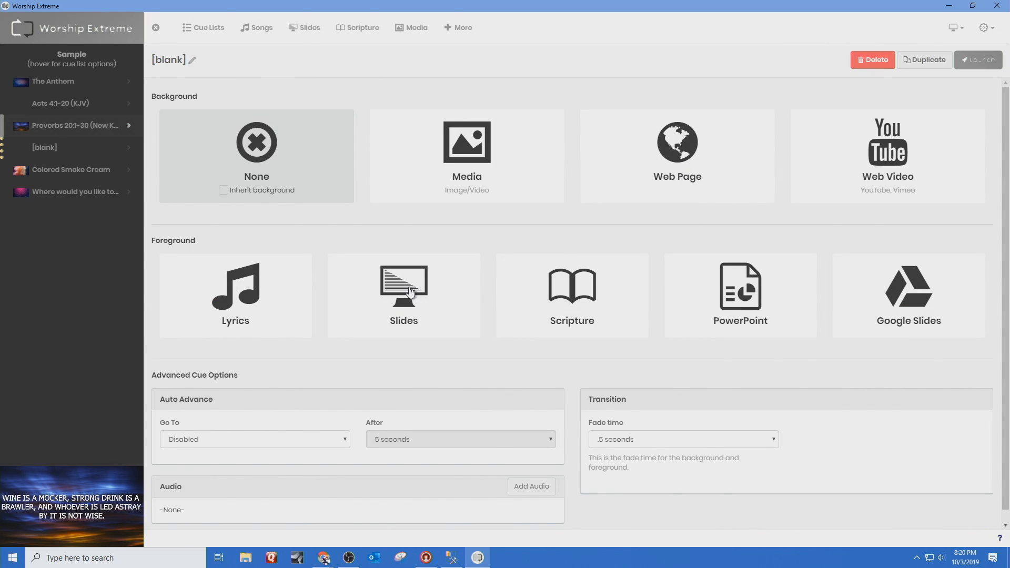
click(403, 295)
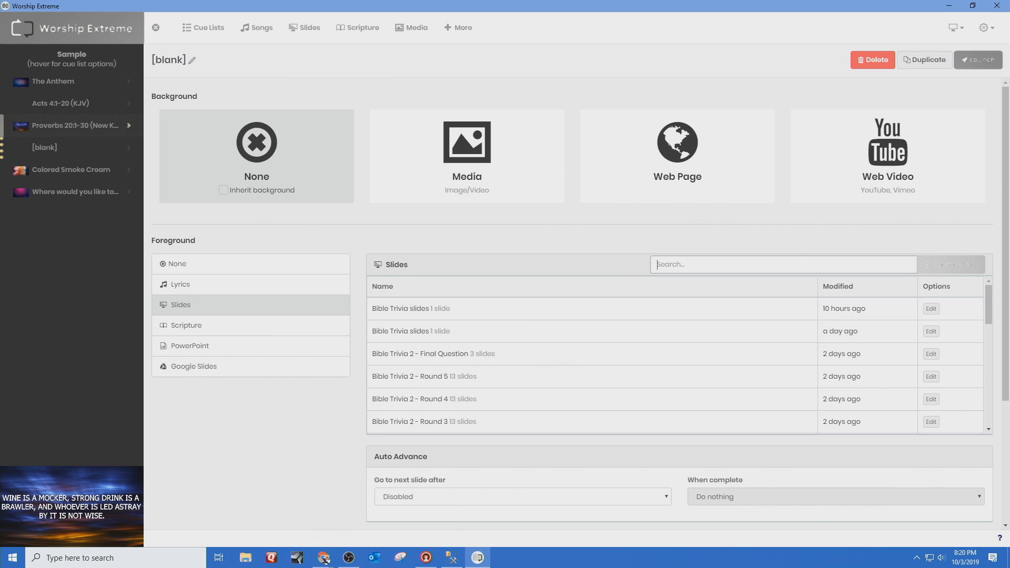
text(lo)
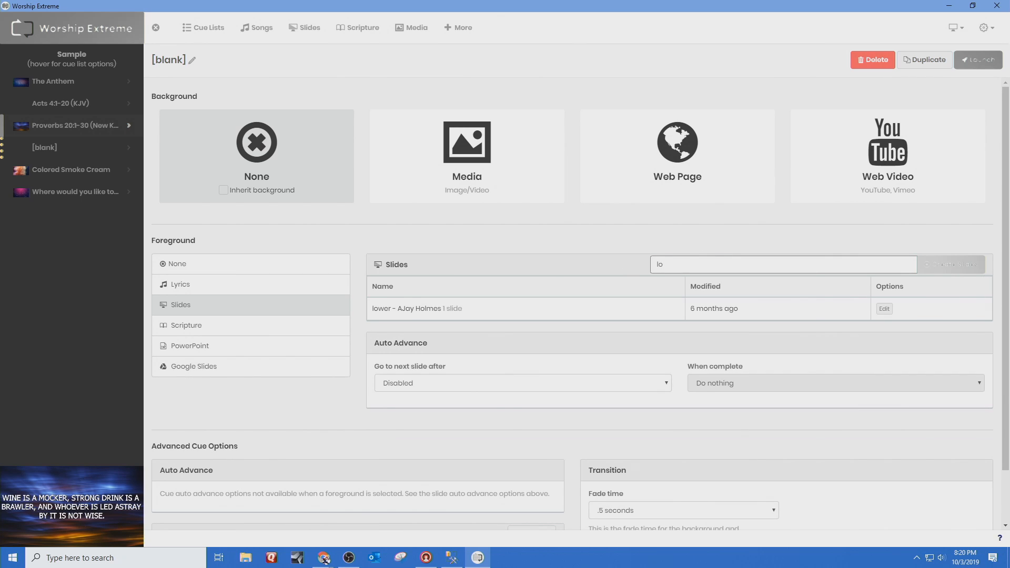
mouse_move(424, 315)
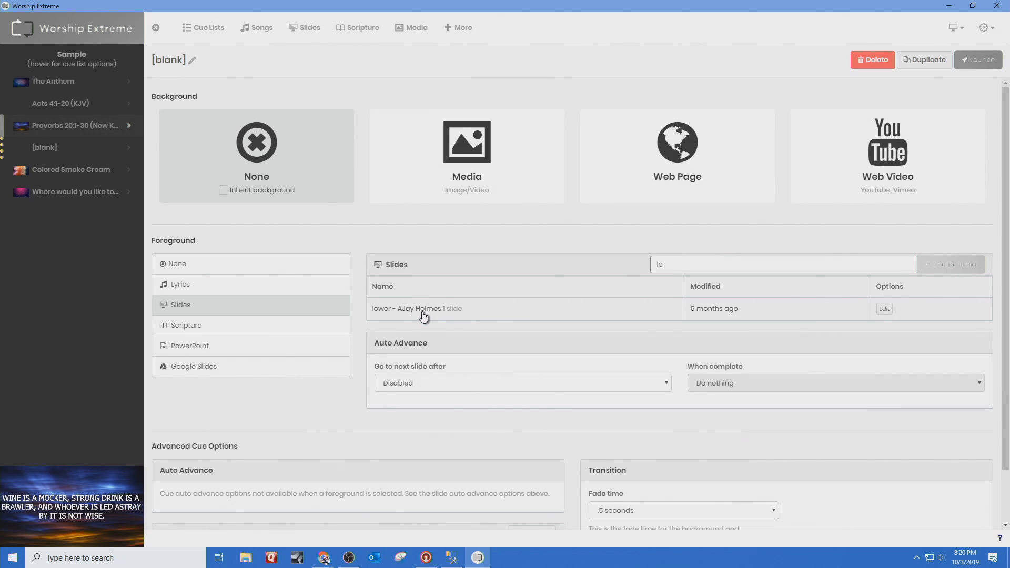
click(417, 308)
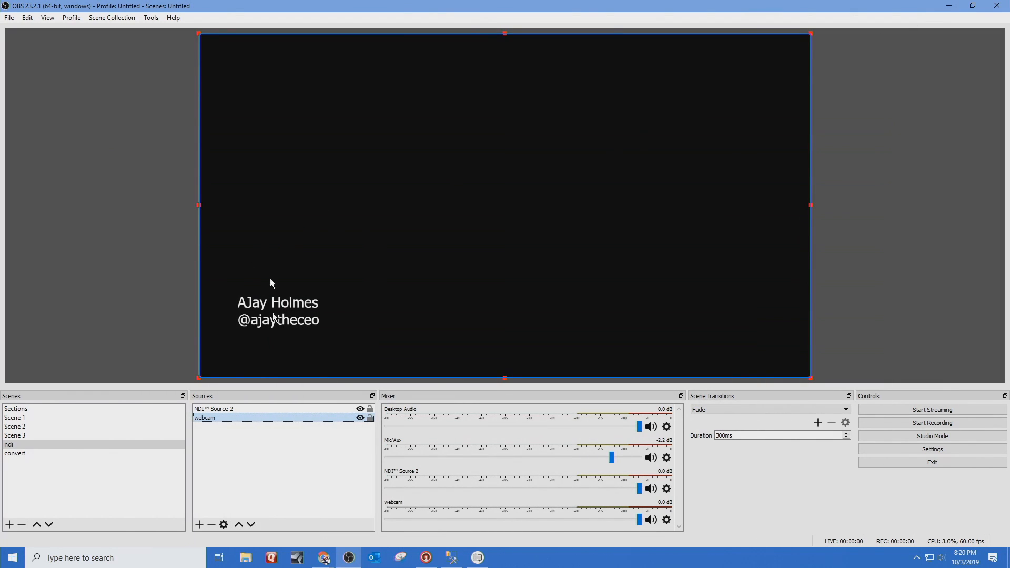
mouse_move(604, 235)
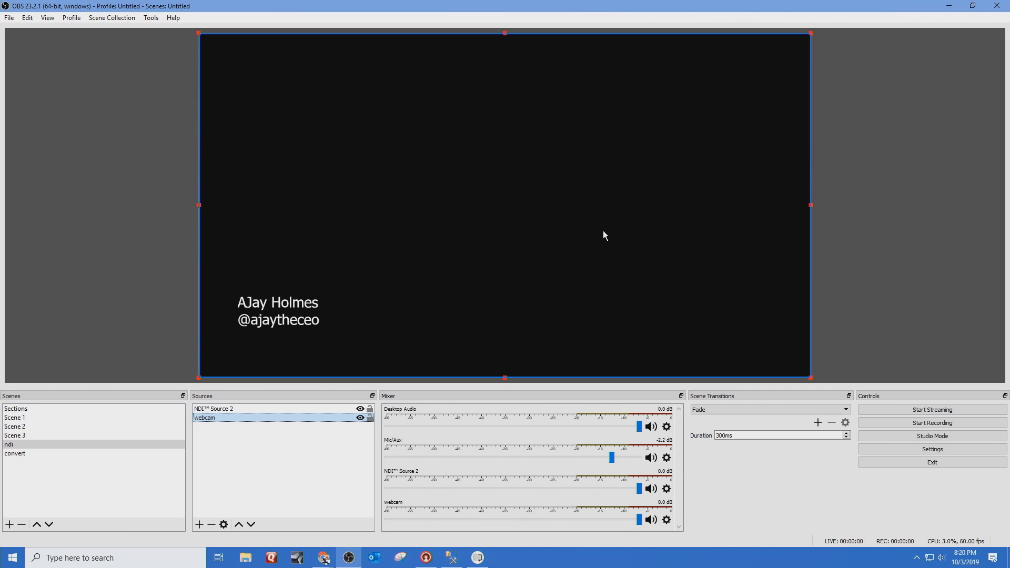
mouse_move(406, 331)
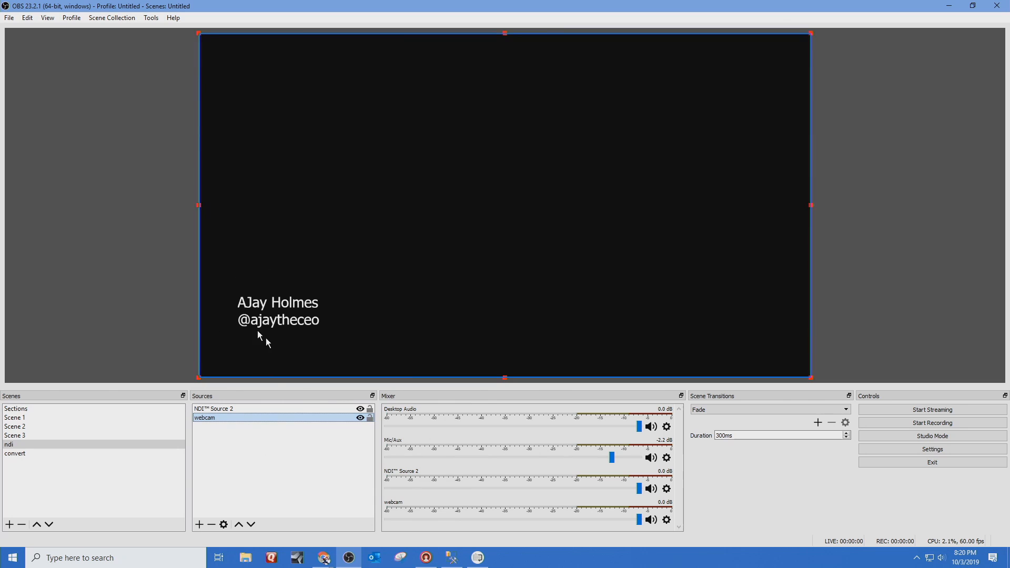
Select NDI Source 2, which now shows the AJay Holmes lower-third
click(212, 409)
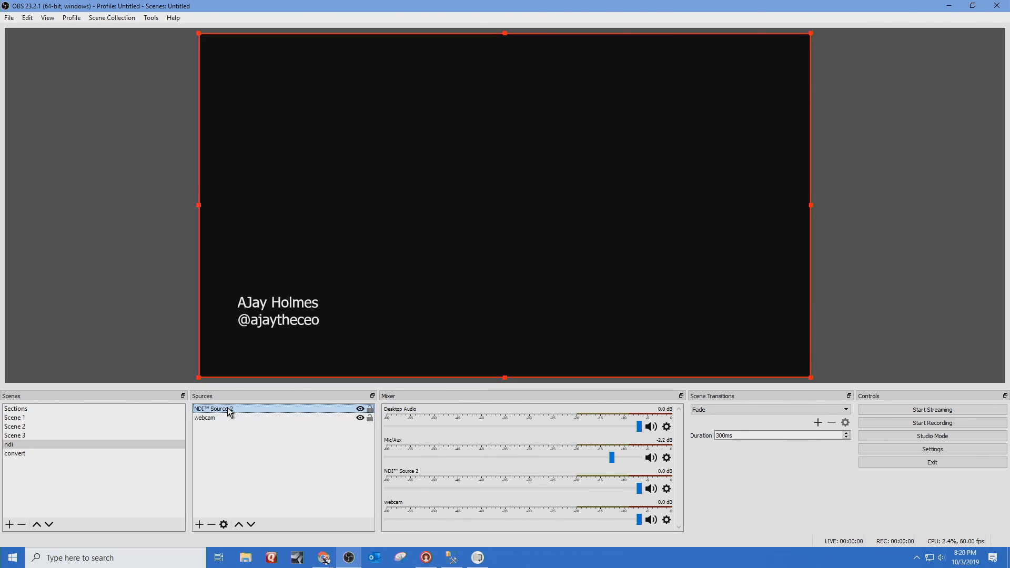
Add a Color Key effect filter to NDI Source 2 with the default name
right_click(212, 408)
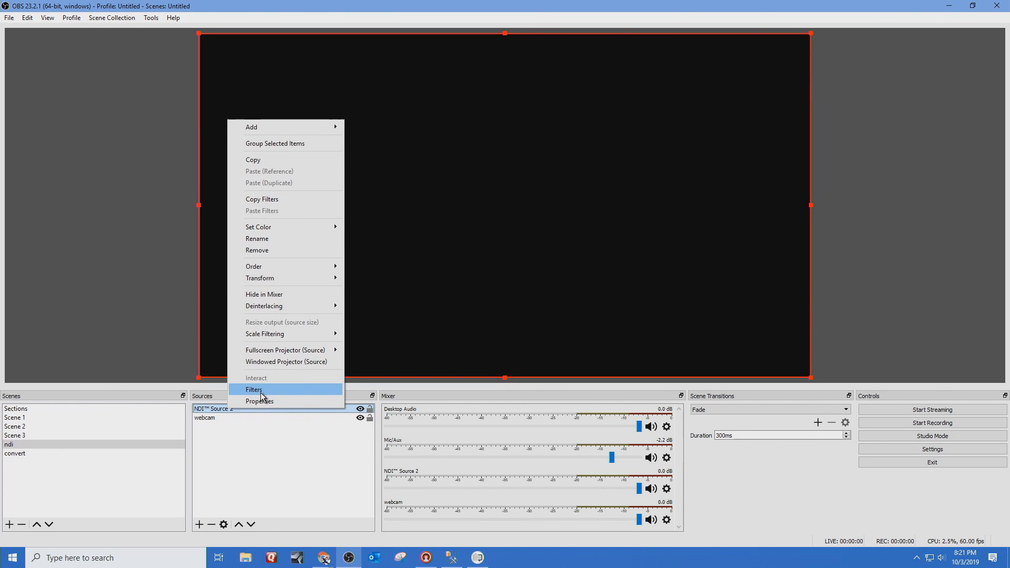
click(254, 389)
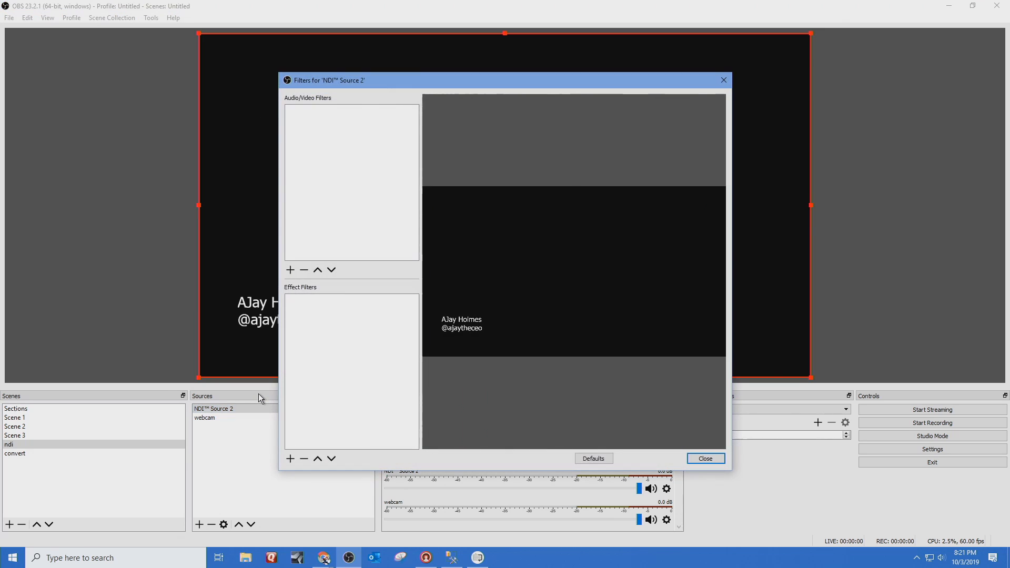
click(289, 457)
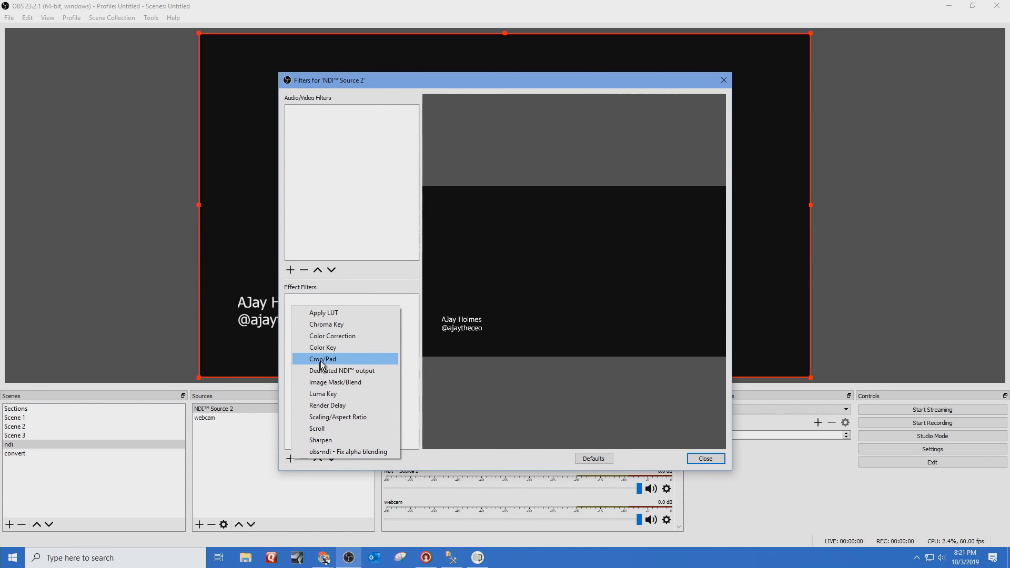
click(322, 347)
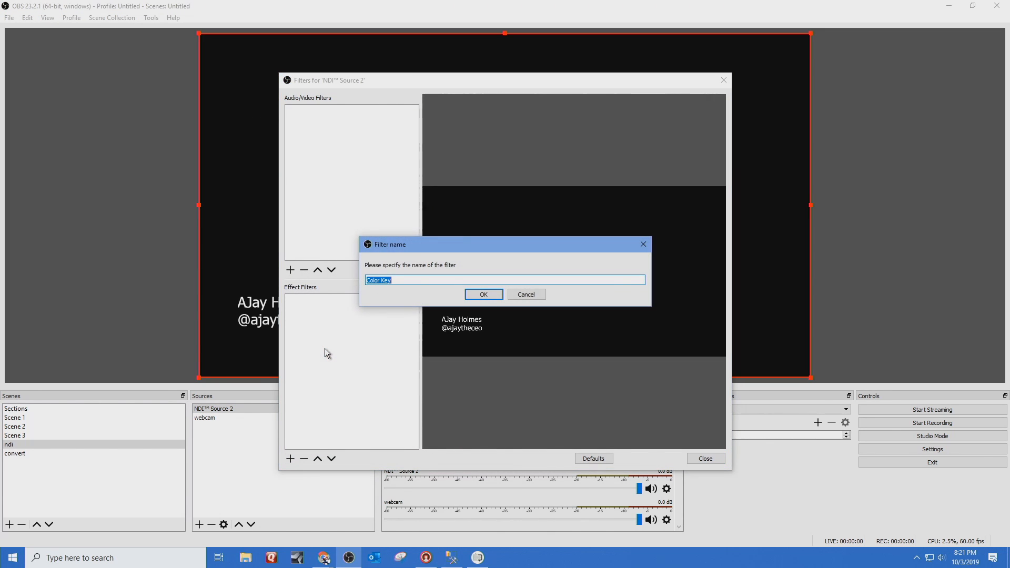
click(483, 295)
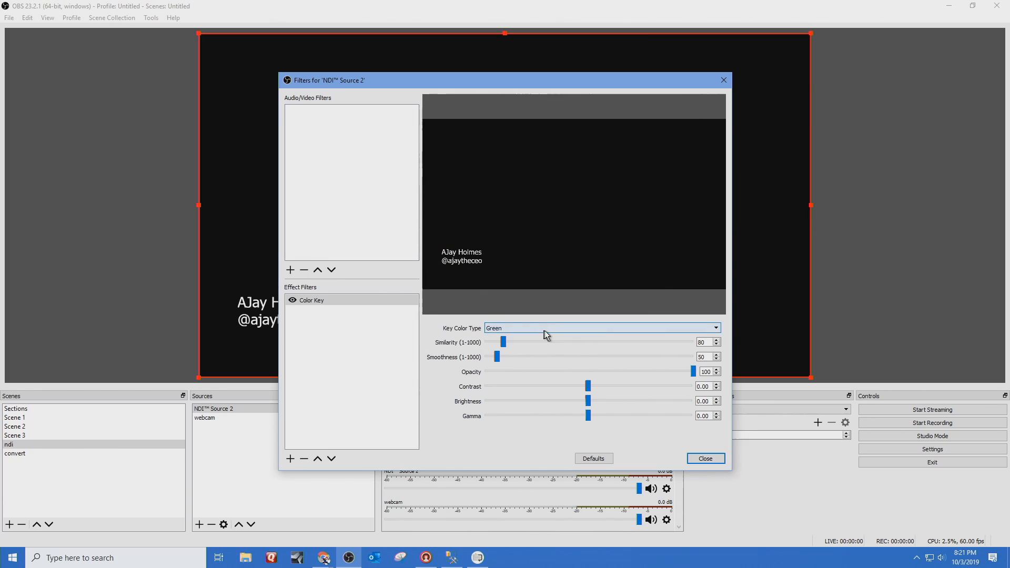
Set the Color Key to a custom black key colour so the webcam shows through
click(602, 328)
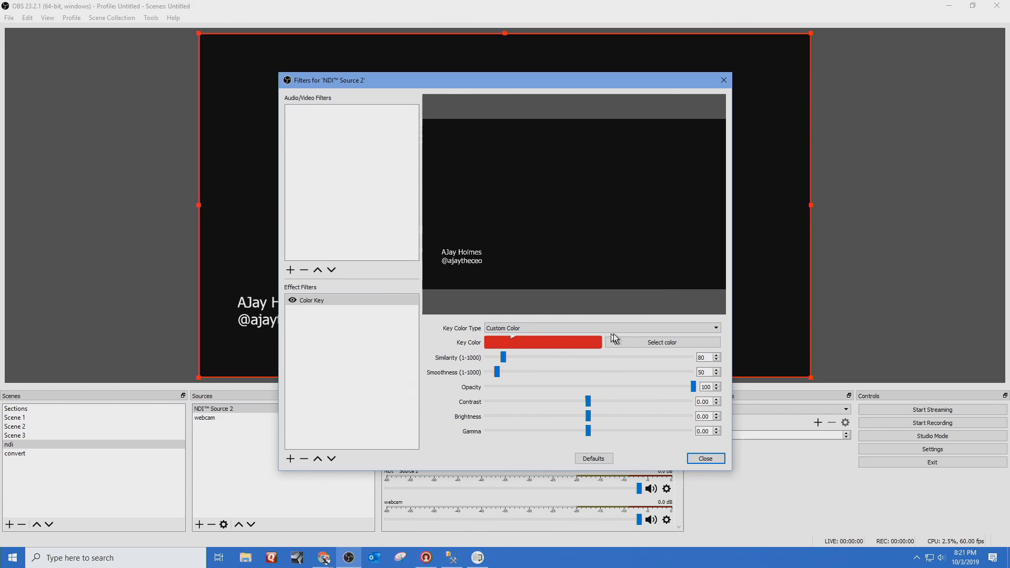
click(661, 342)
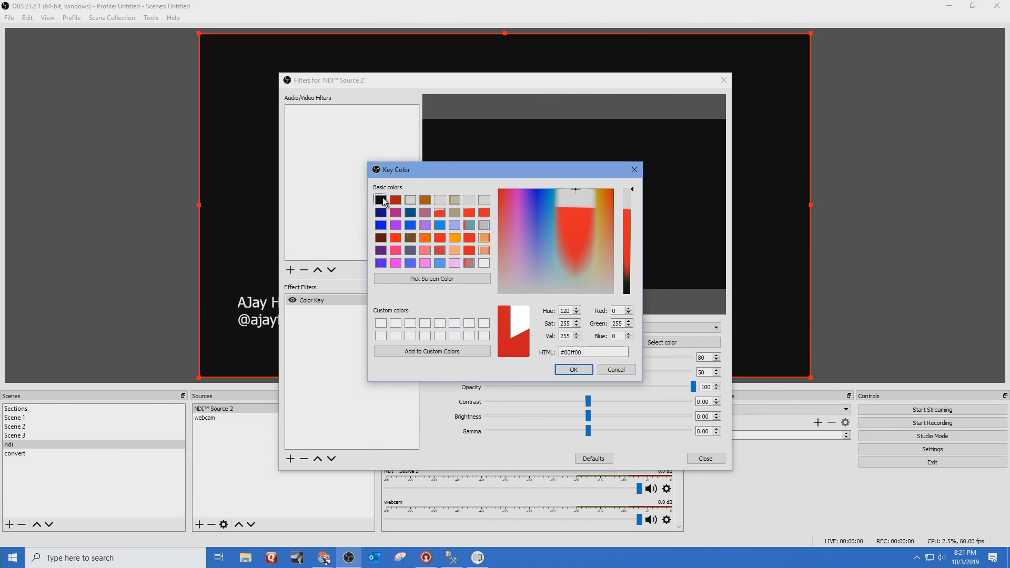
click(573, 370)
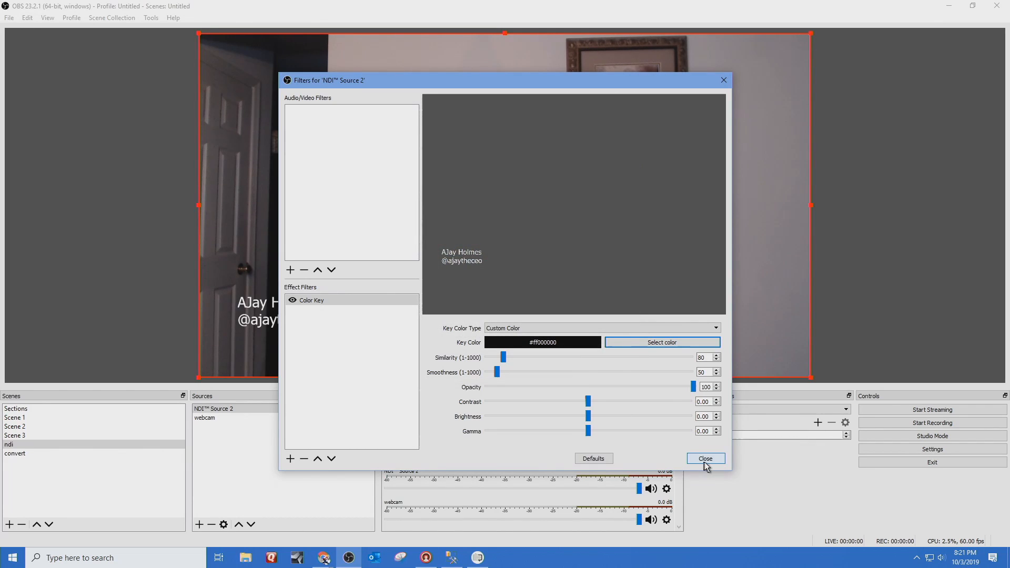
click(705, 458)
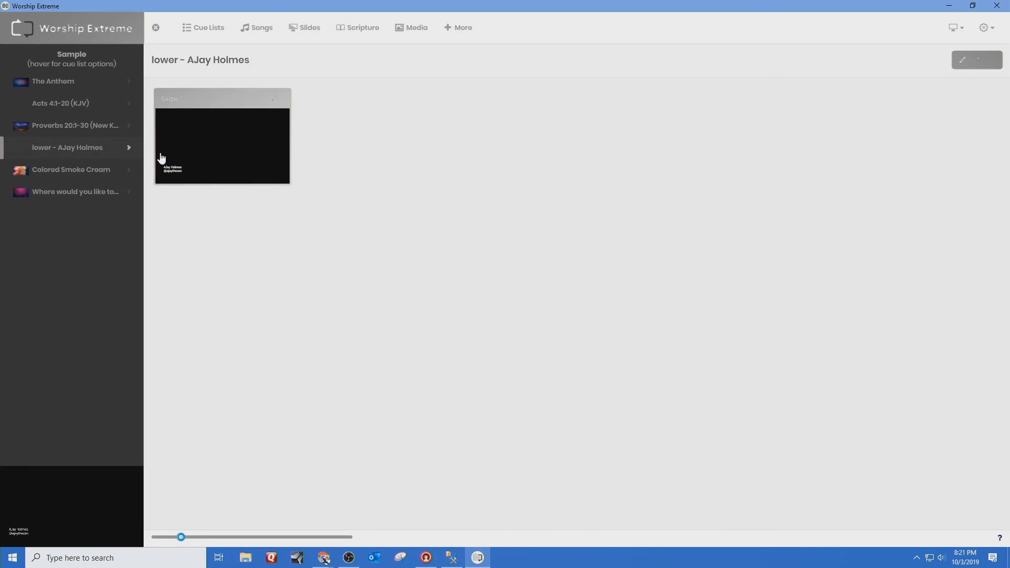
Send the first verse of the Acts 4:1-20 (KJV) cue to output
click(61, 103)
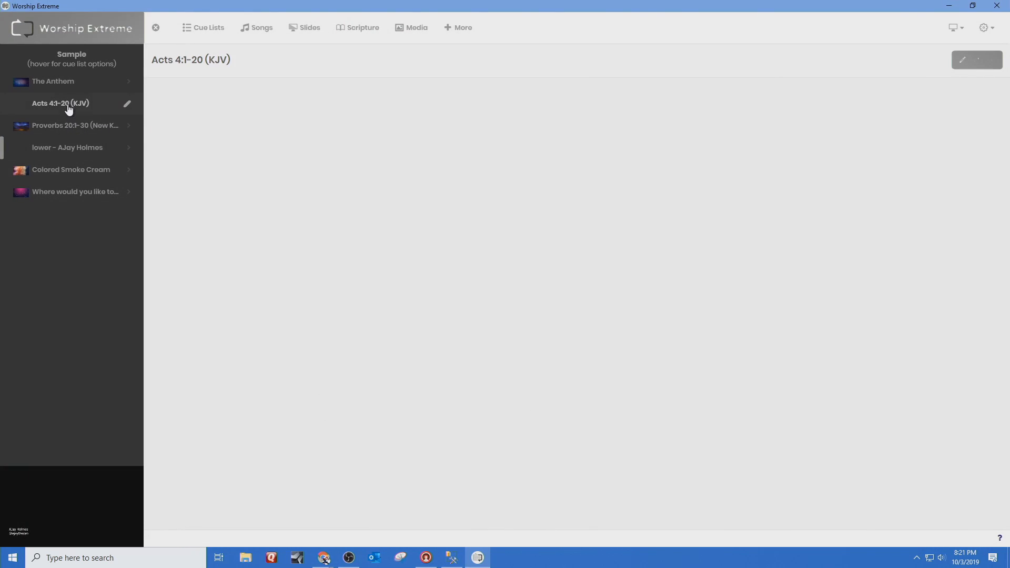
click(61, 103)
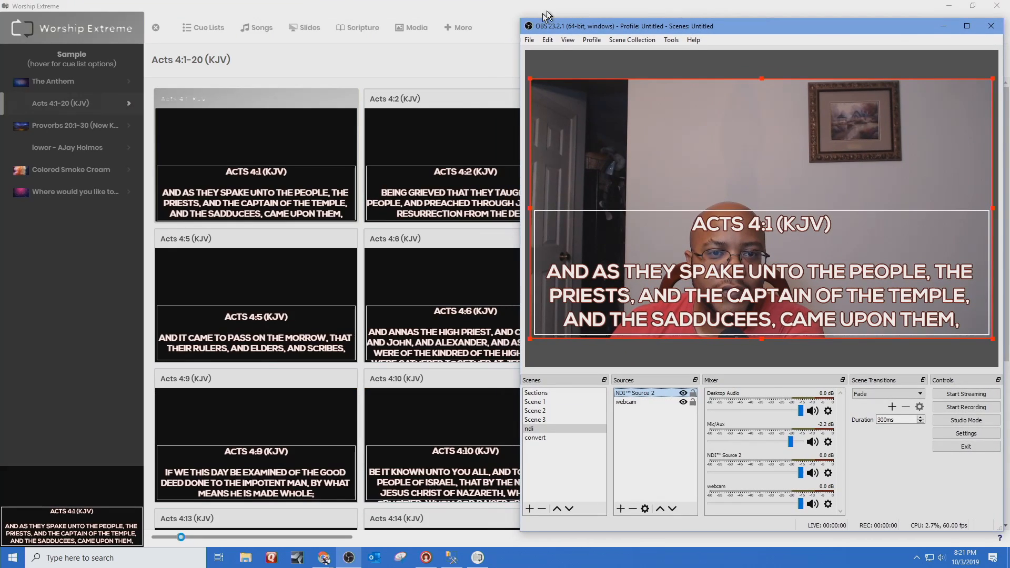
Keep OBS Always On Top while the verse changes to Acts 4:8, then close OBS Studio
click(530, 39)
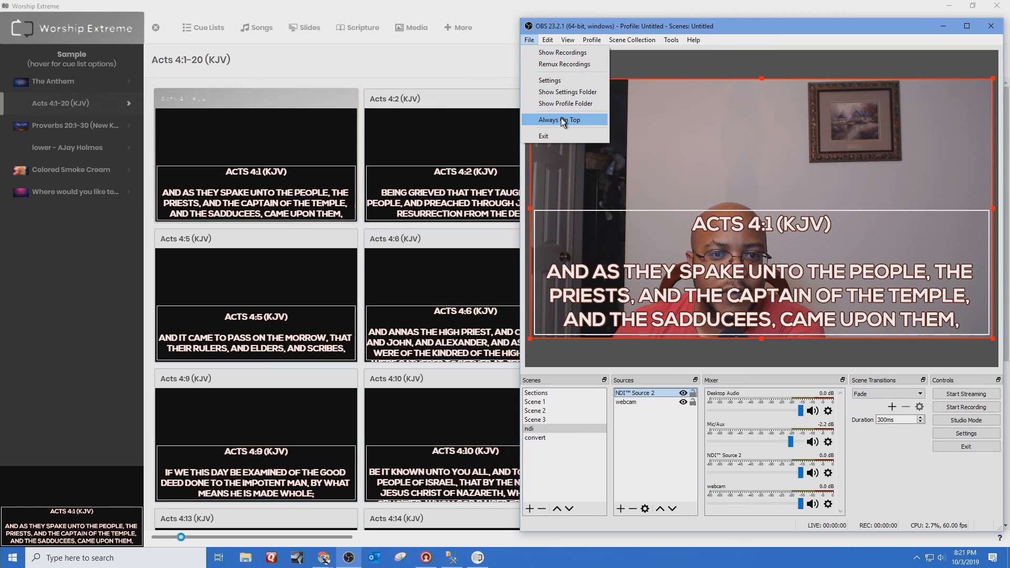
click(557, 120)
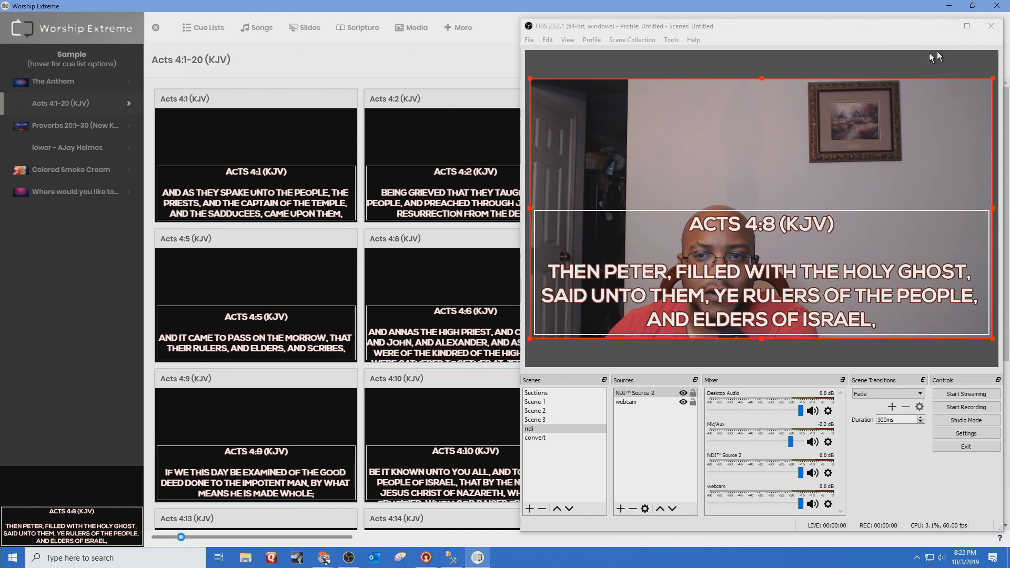
mouse_move(985, 42)
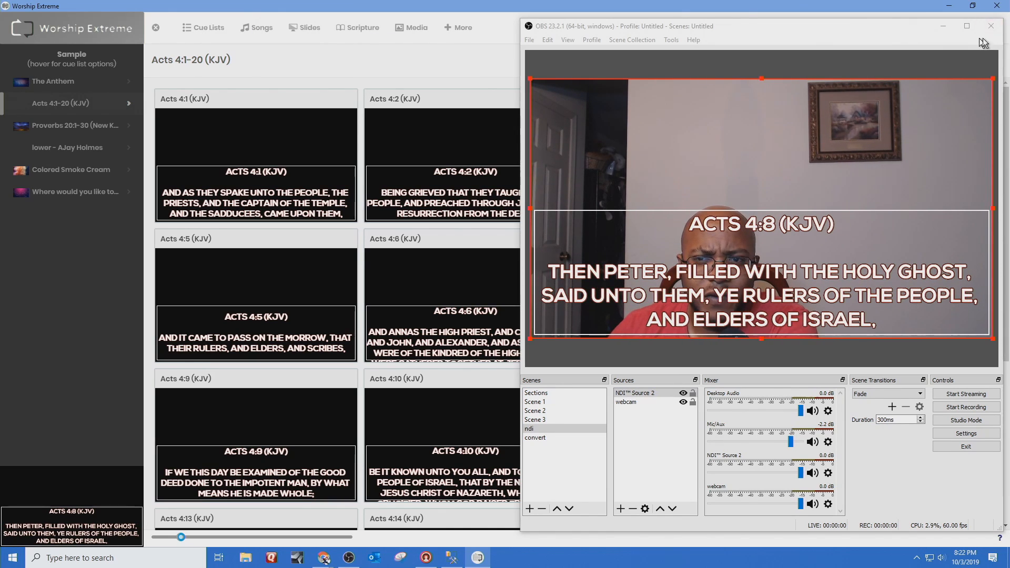
mouse_move(991, 25)
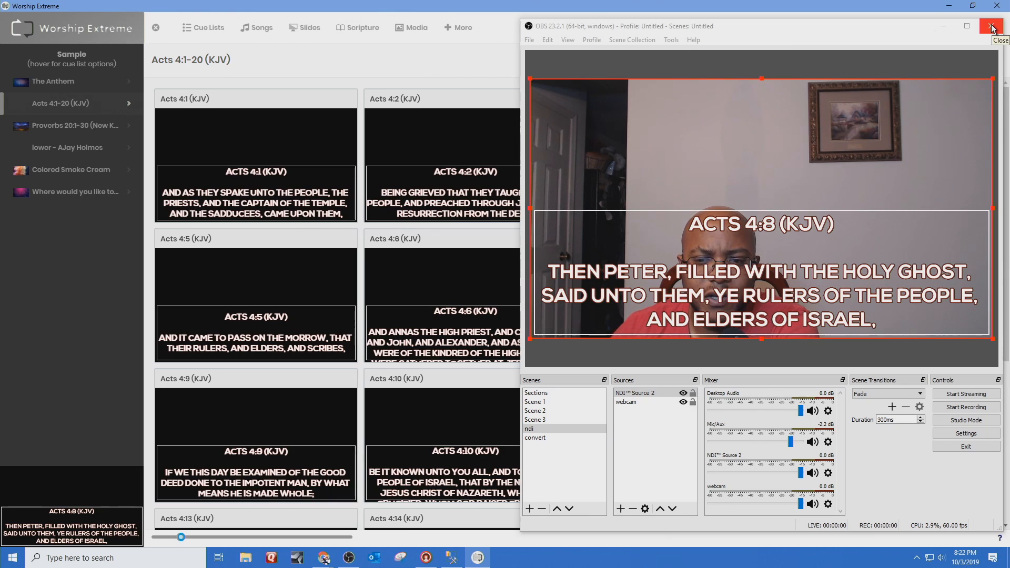
click(991, 25)
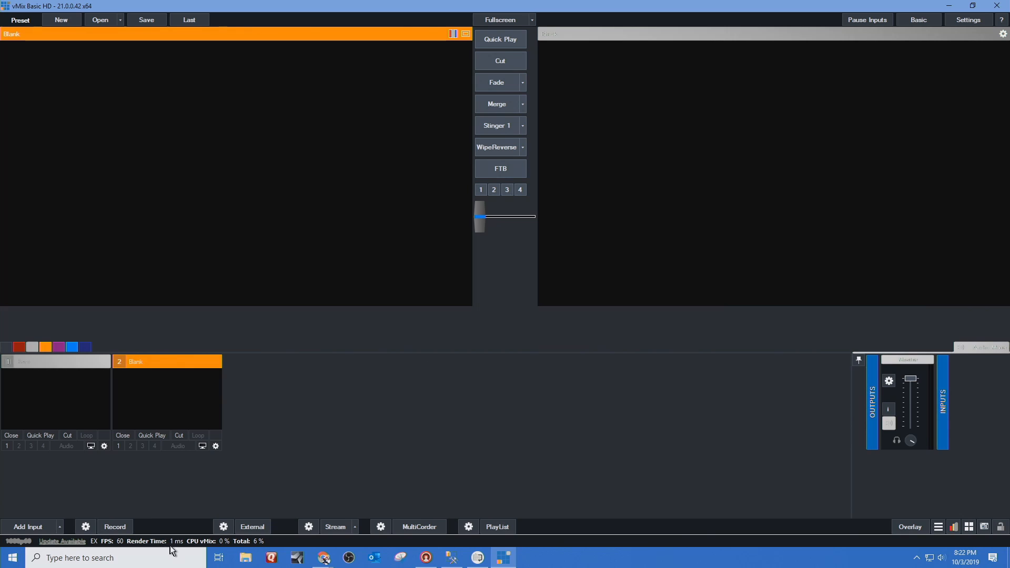
mouse_move(286, 421)
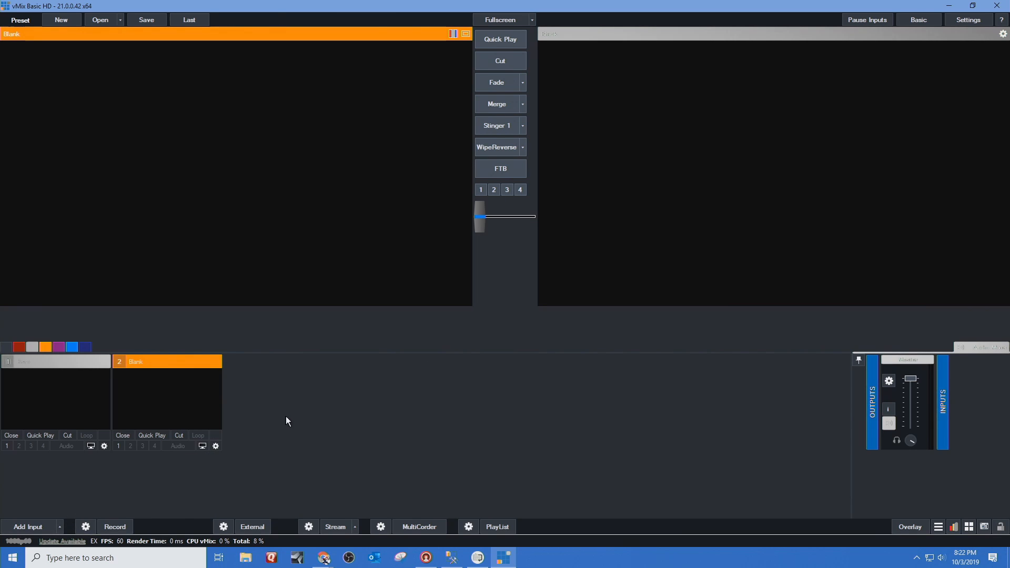
Add the Logitech HD Pro Webcam C920 as a camera input in vMix
click(58, 531)
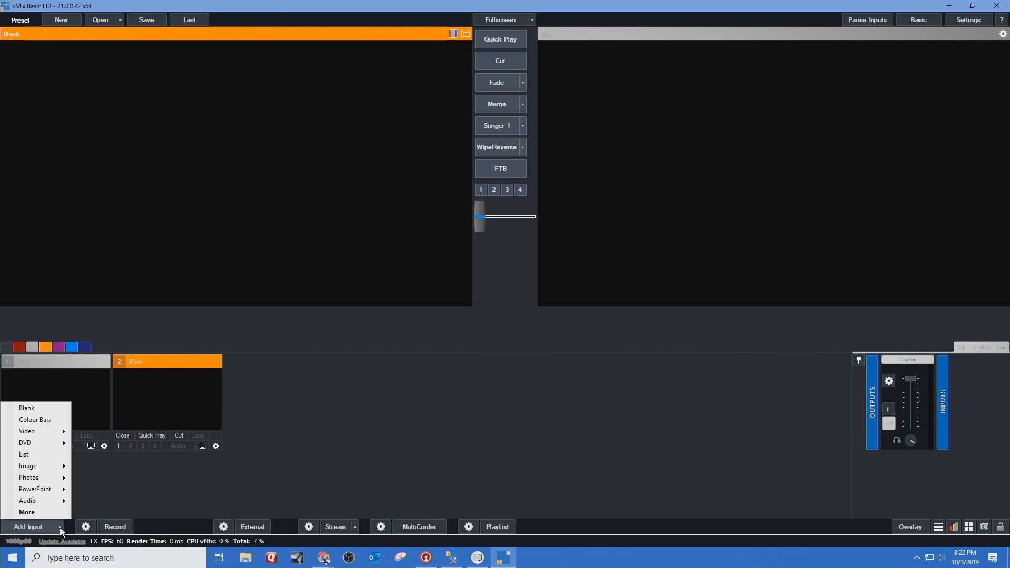
click(30, 526)
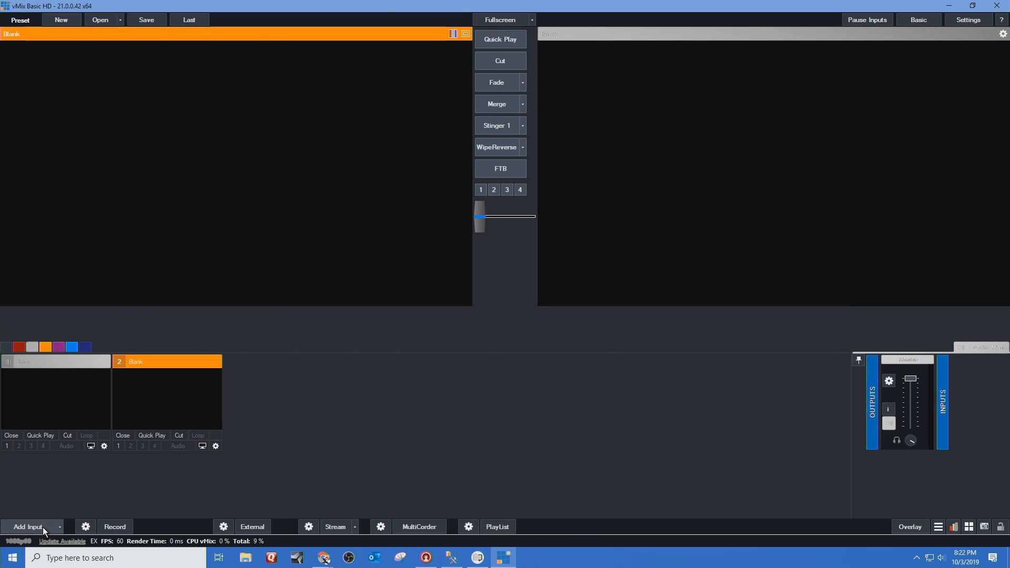
click(27, 526)
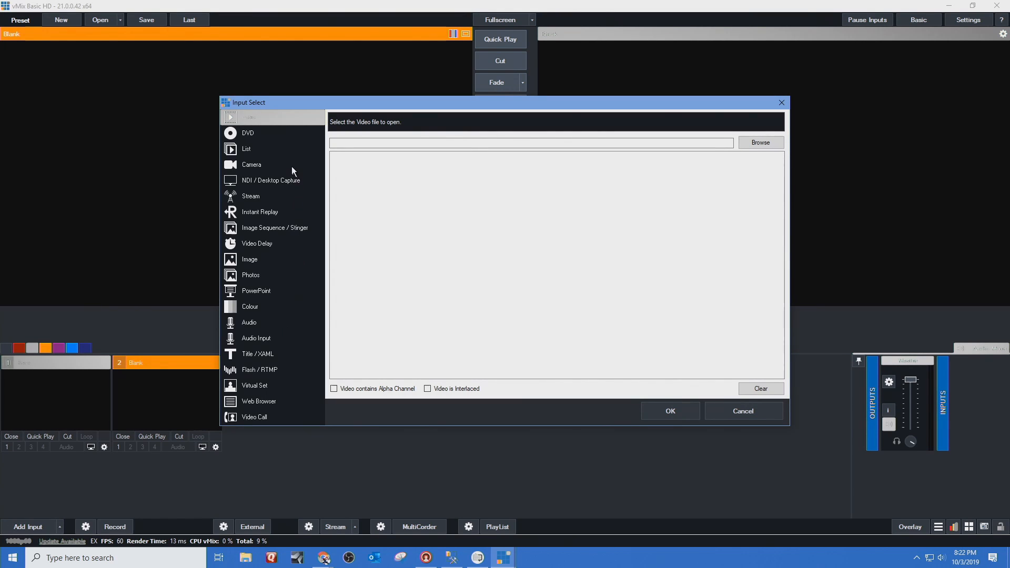
click(251, 164)
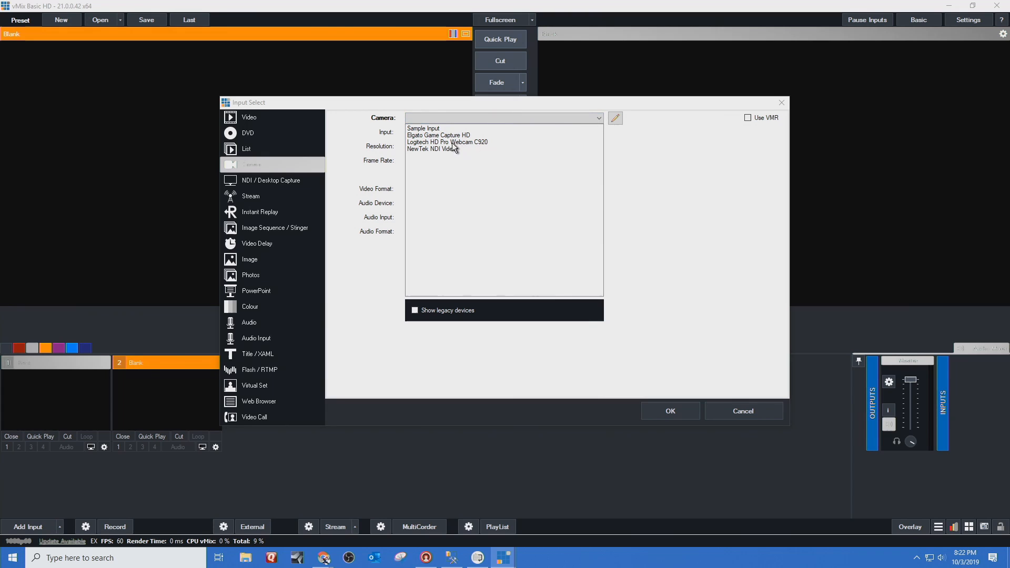
click(447, 142)
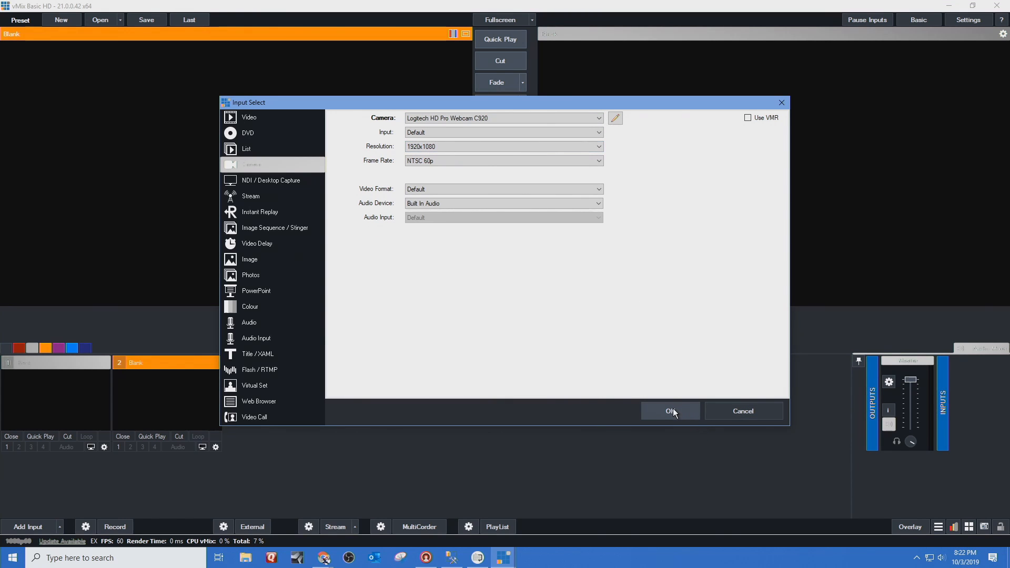
click(671, 411)
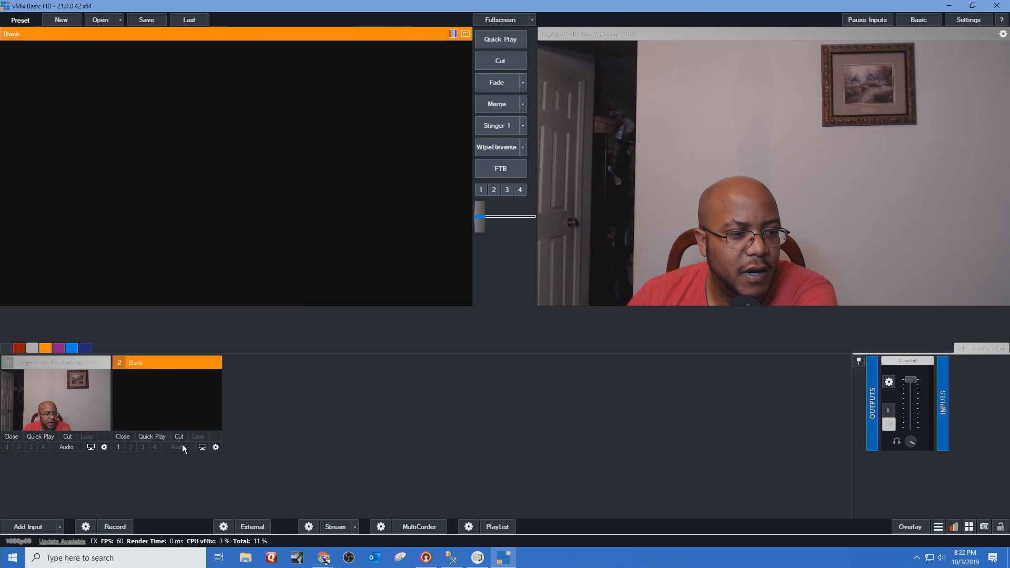
Add the TECHNOBABBLE01 NDI scripture feed as a second input
click(27, 526)
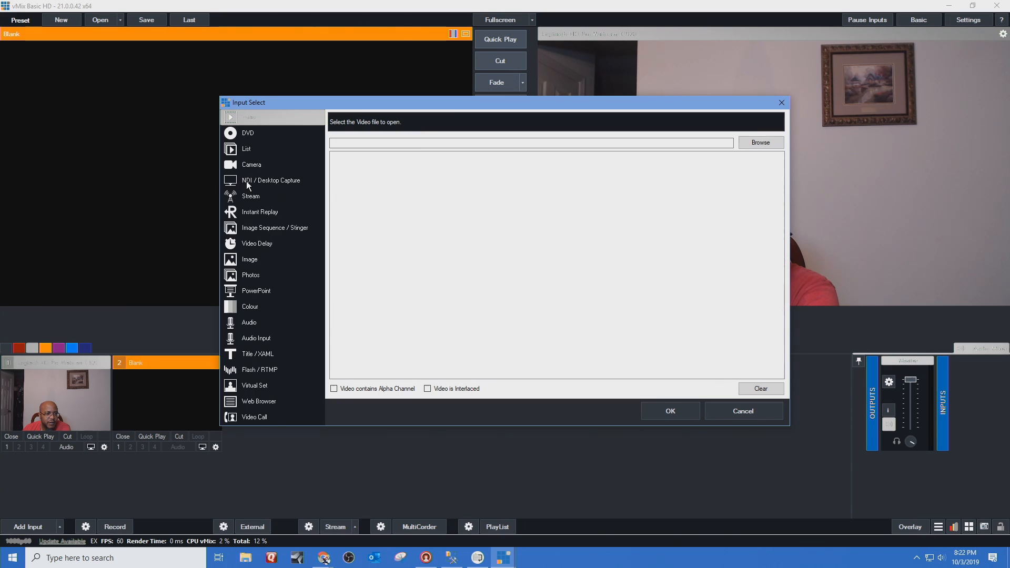
click(270, 180)
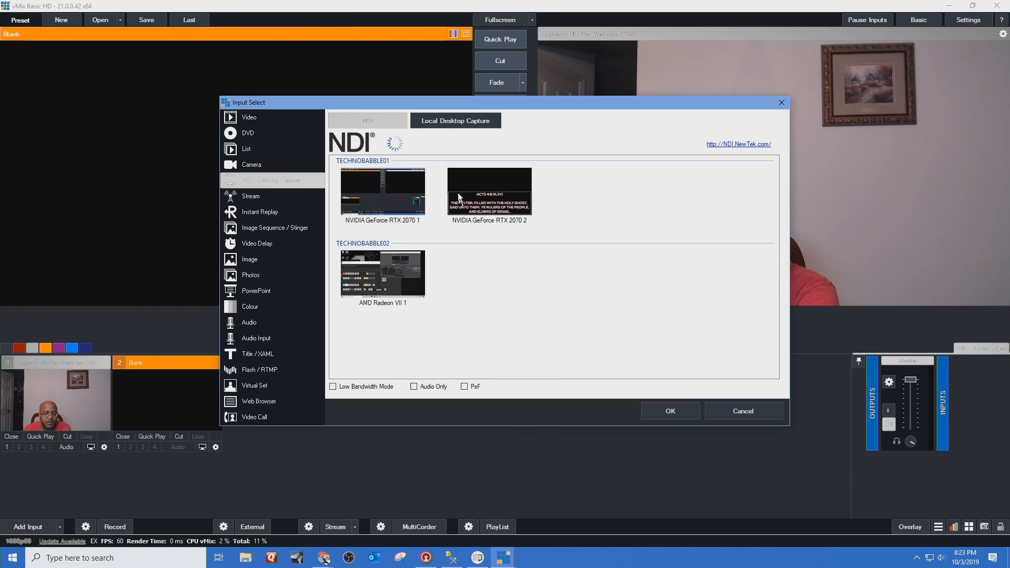
click(489, 191)
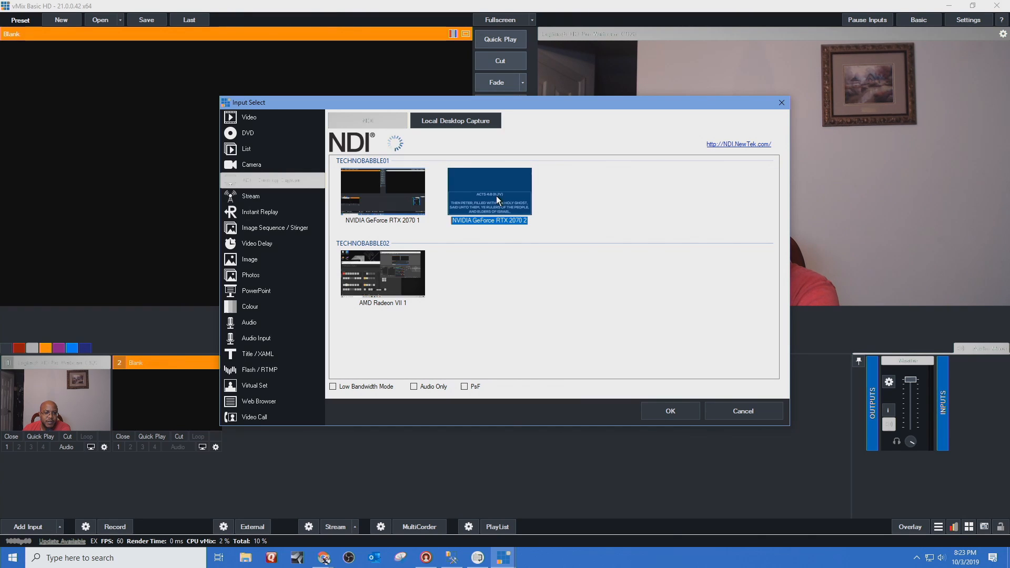
click(669, 411)
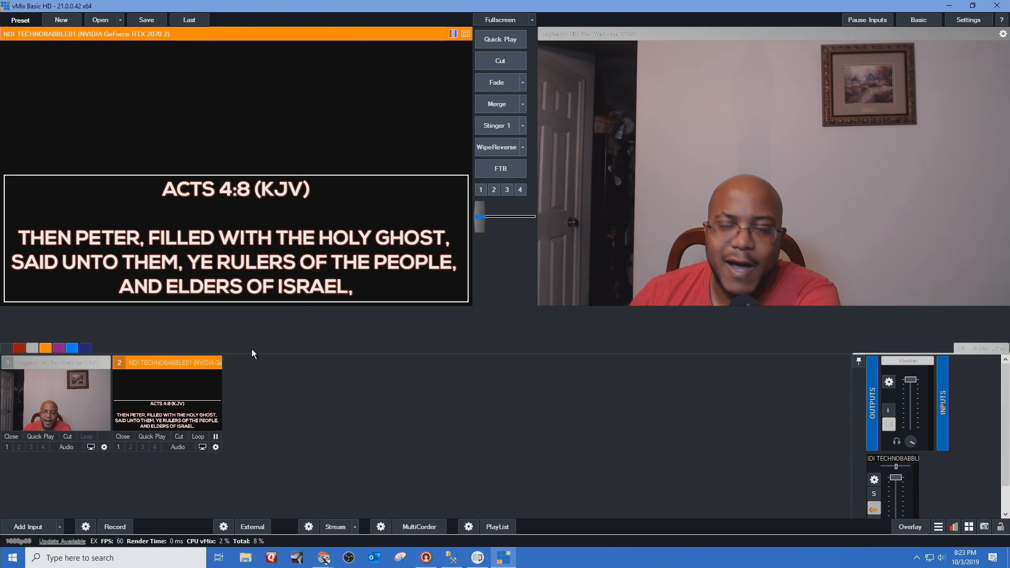
mouse_move(119, 448)
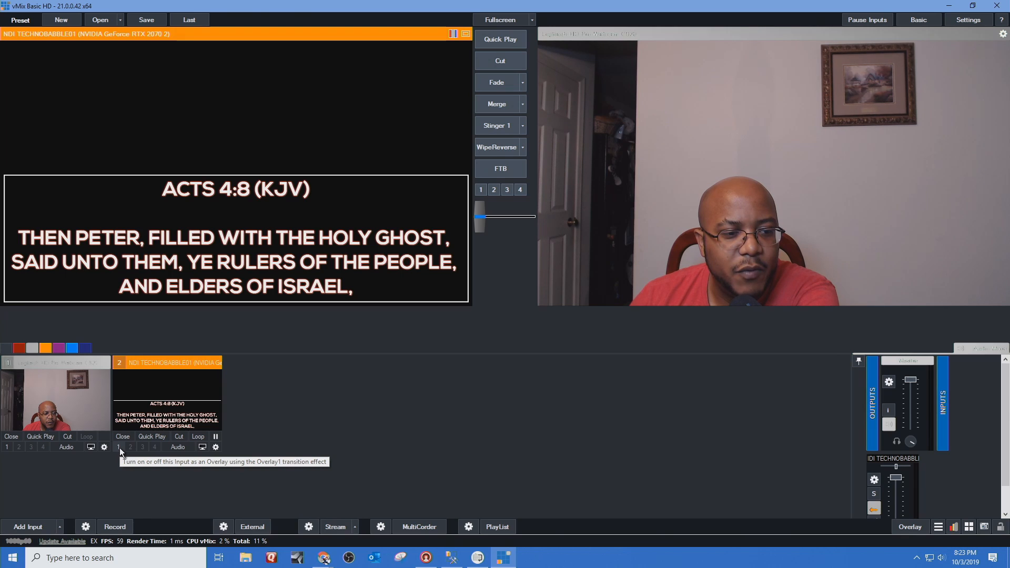
mouse_move(215, 447)
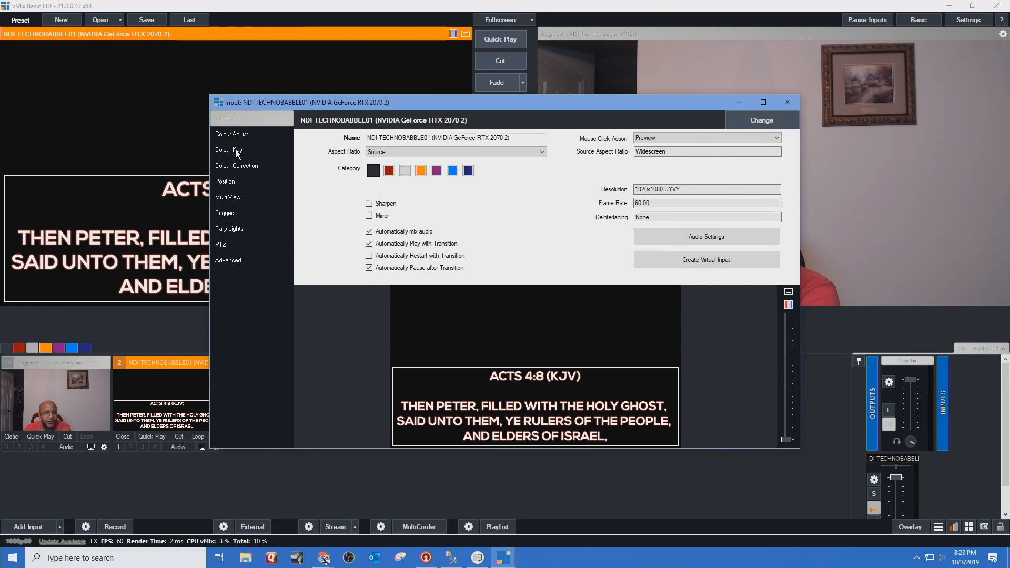
Colour-key black from input 2 with a slight luma key, leaving anti-aliasing off
click(228, 149)
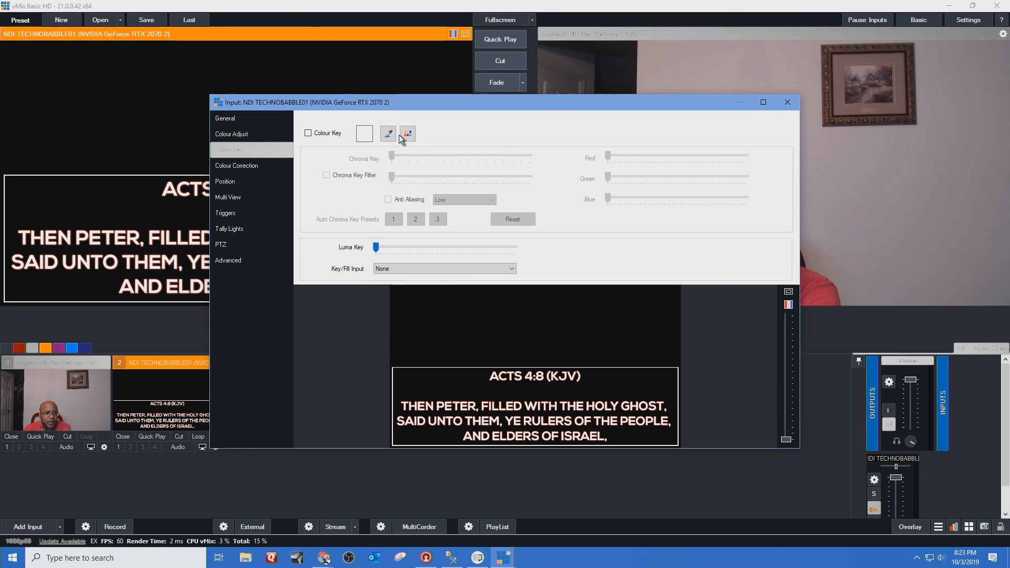
click(388, 133)
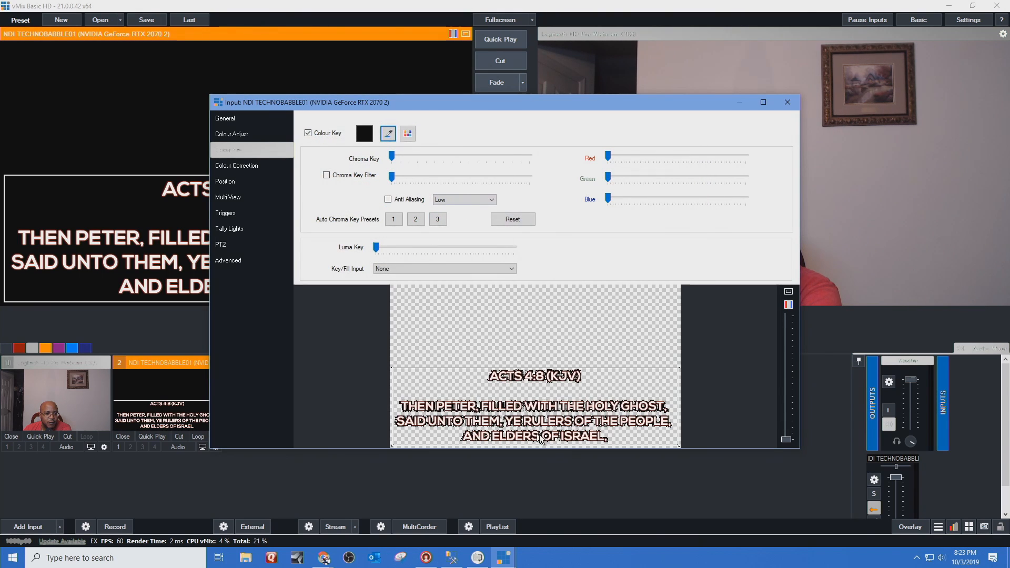
mouse_move(521, 259)
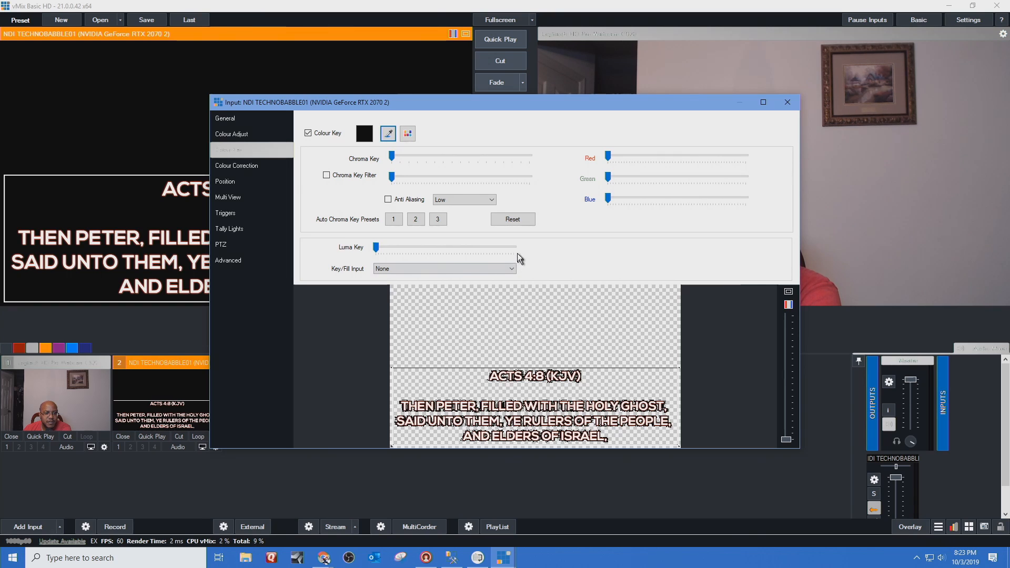
drag(375, 247, 385, 248)
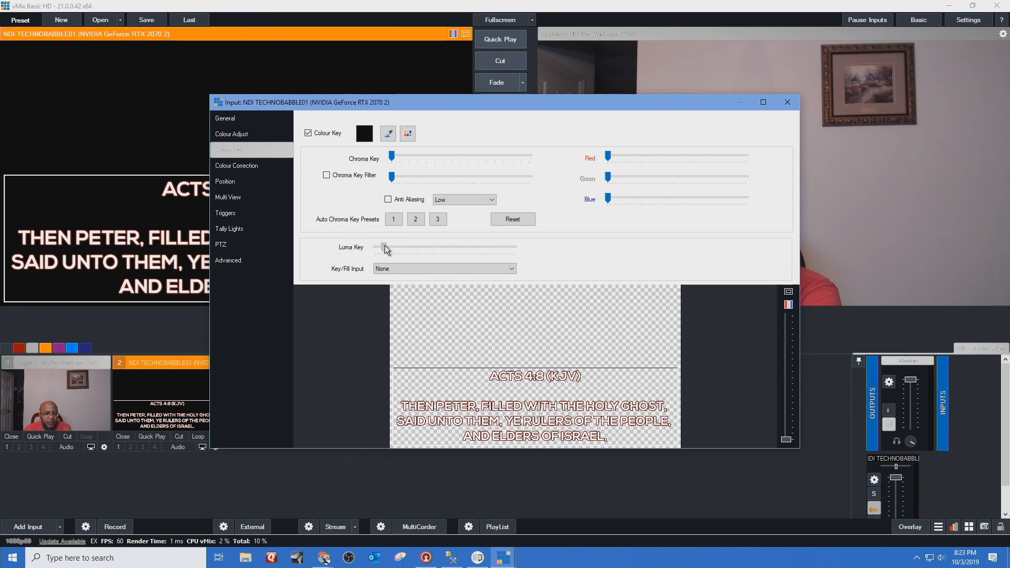
drag(383, 247, 419, 248)
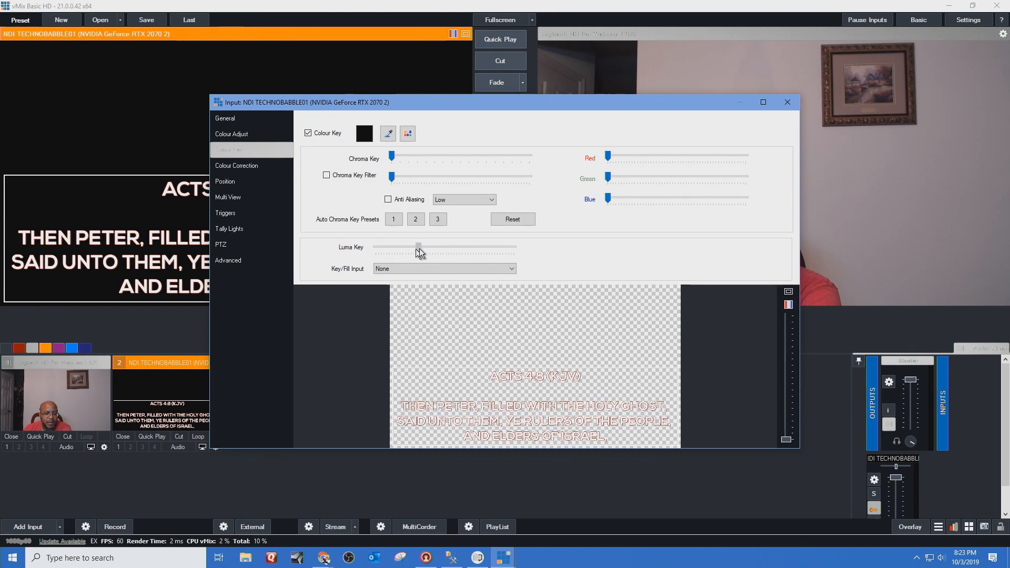
drag(418, 246, 391, 246)
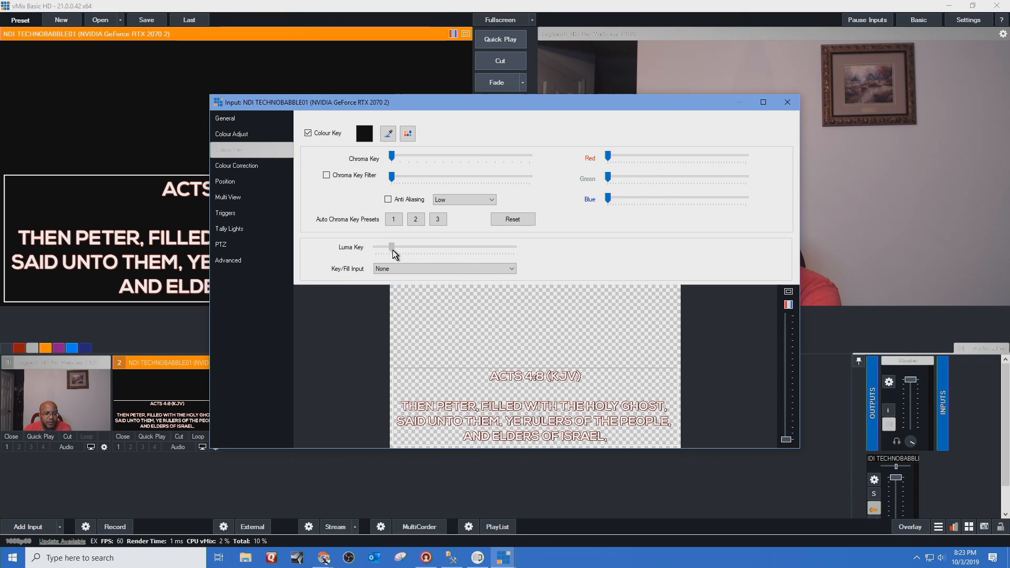
drag(392, 248, 393, 247)
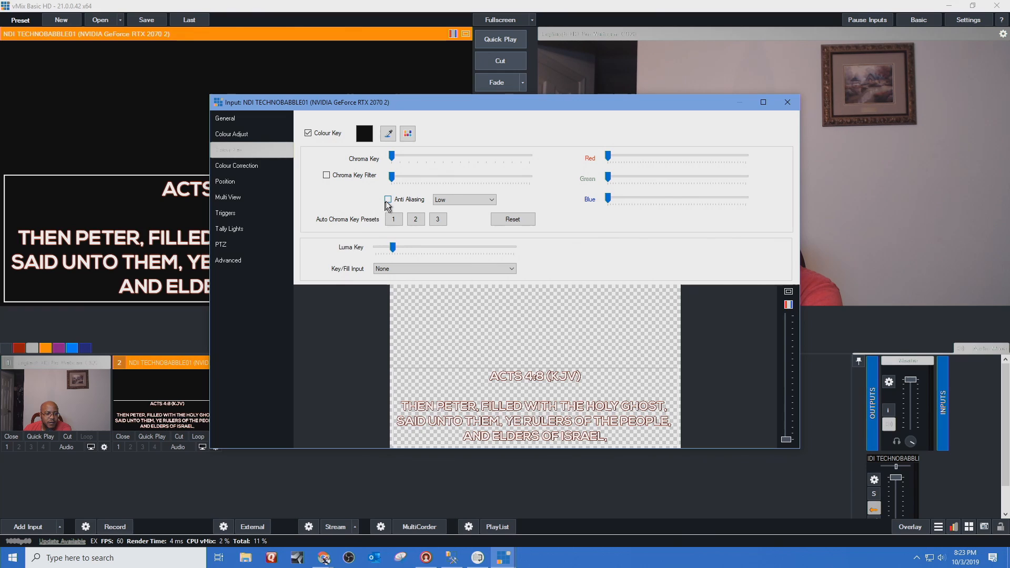
click(388, 200)
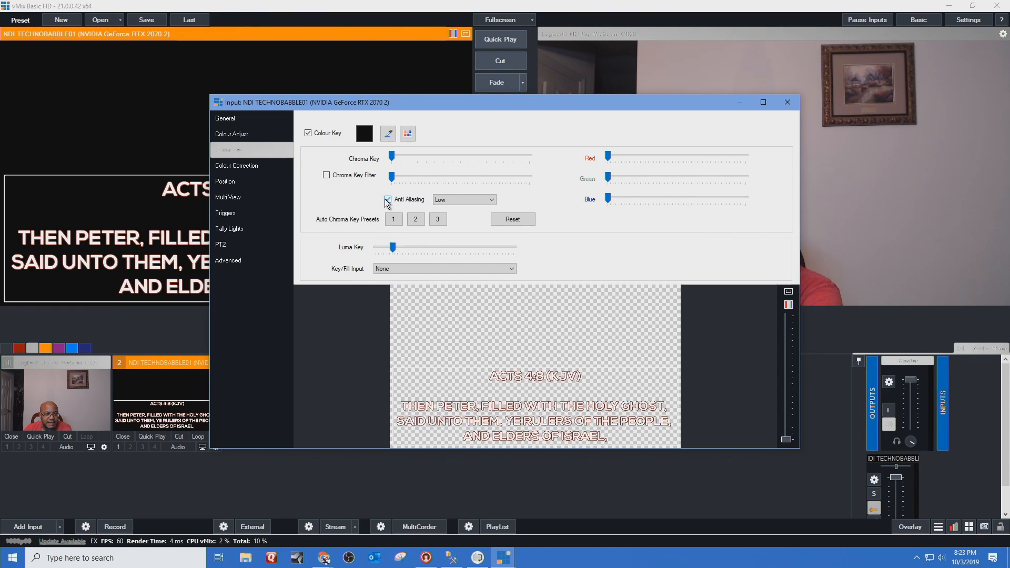
click(388, 200)
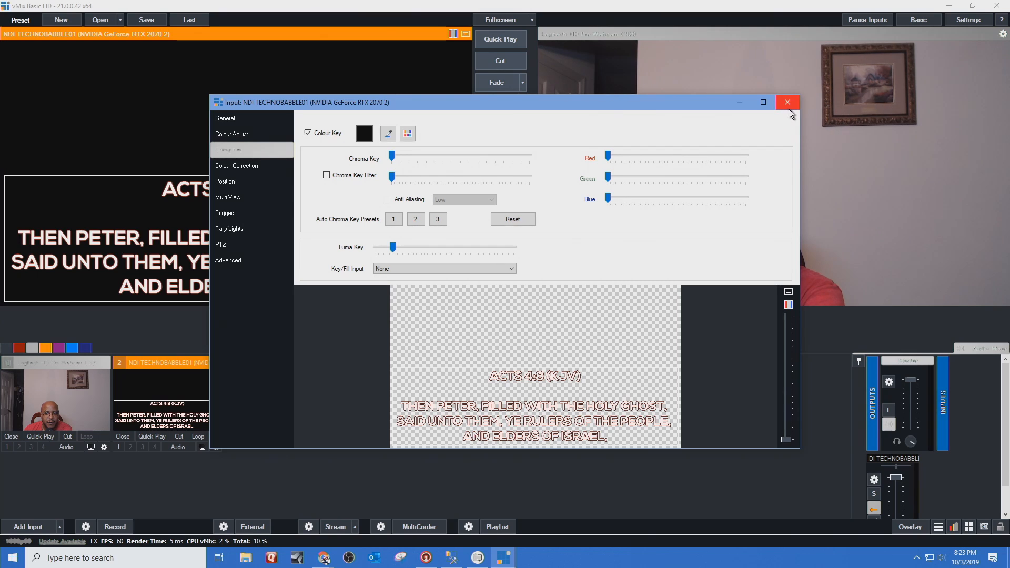
mouse_move(787, 102)
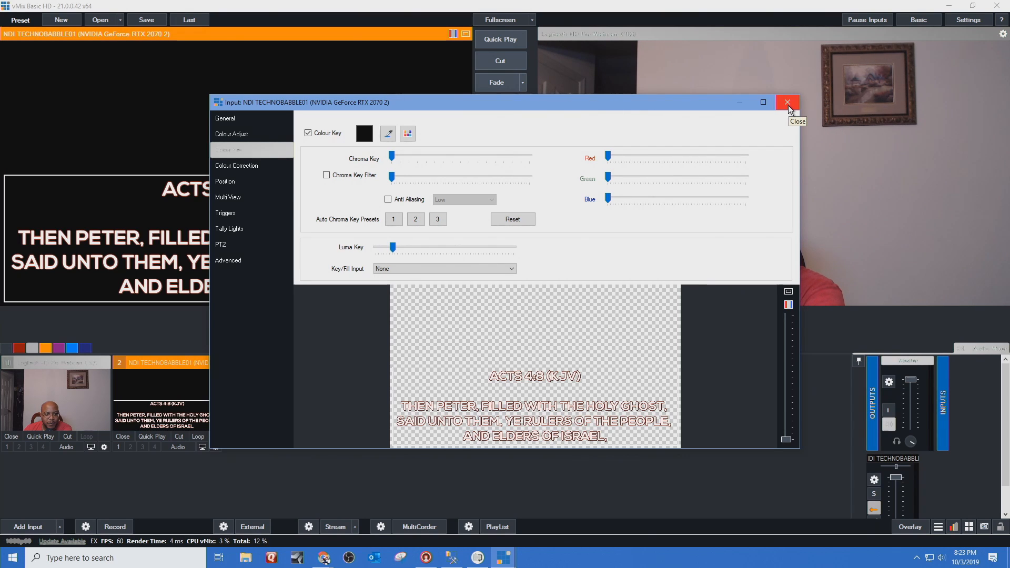
Enable overlay 1 on the keyed scripture input so it sits over the webcam output
click(787, 102)
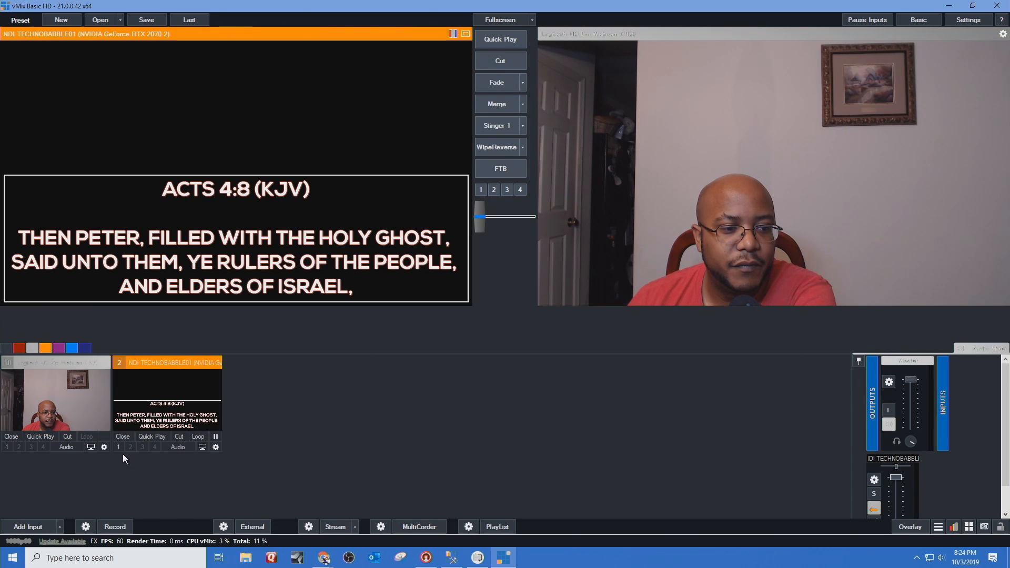
click(119, 447)
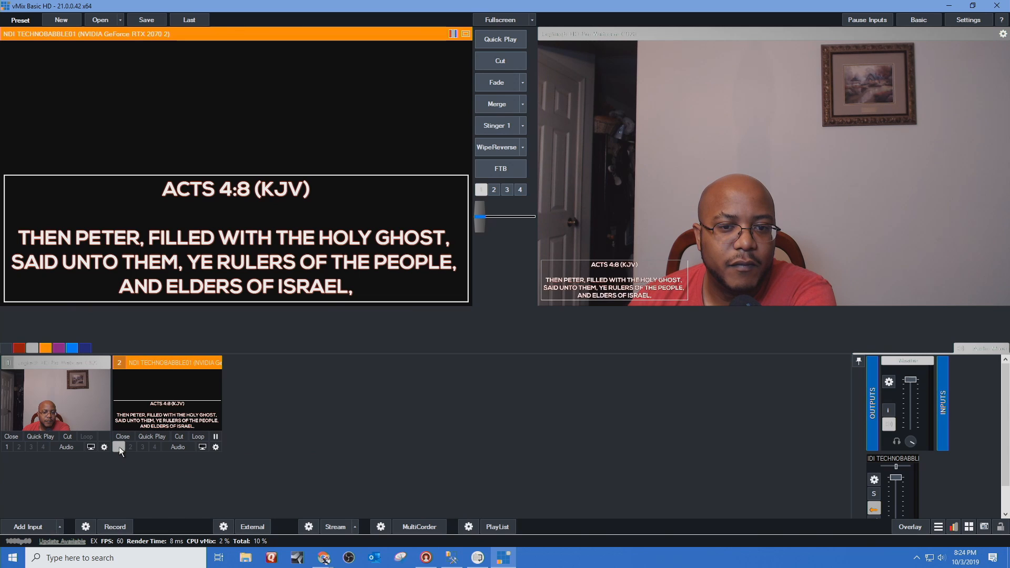
mouse_move(257, 335)
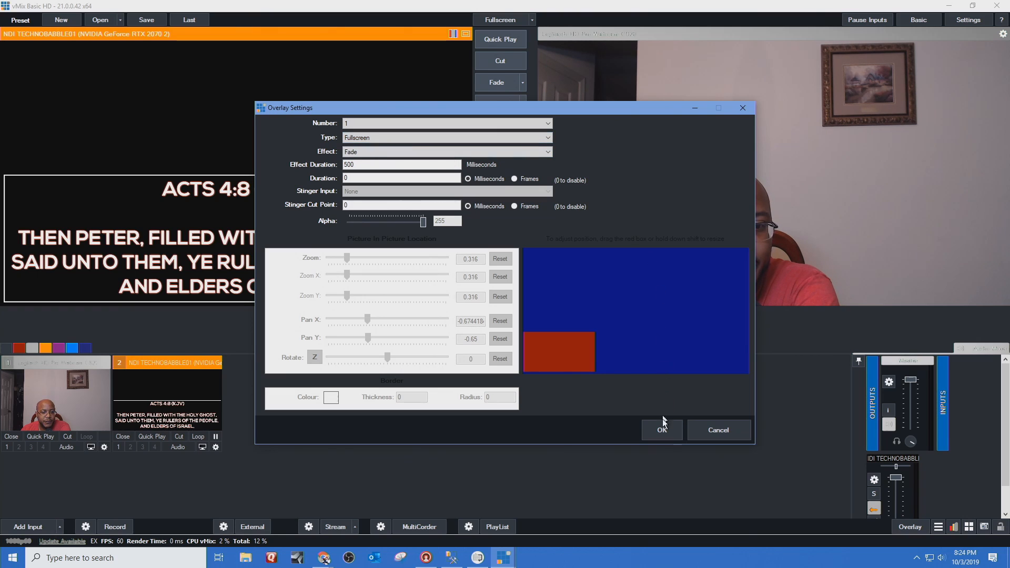
click(662, 429)
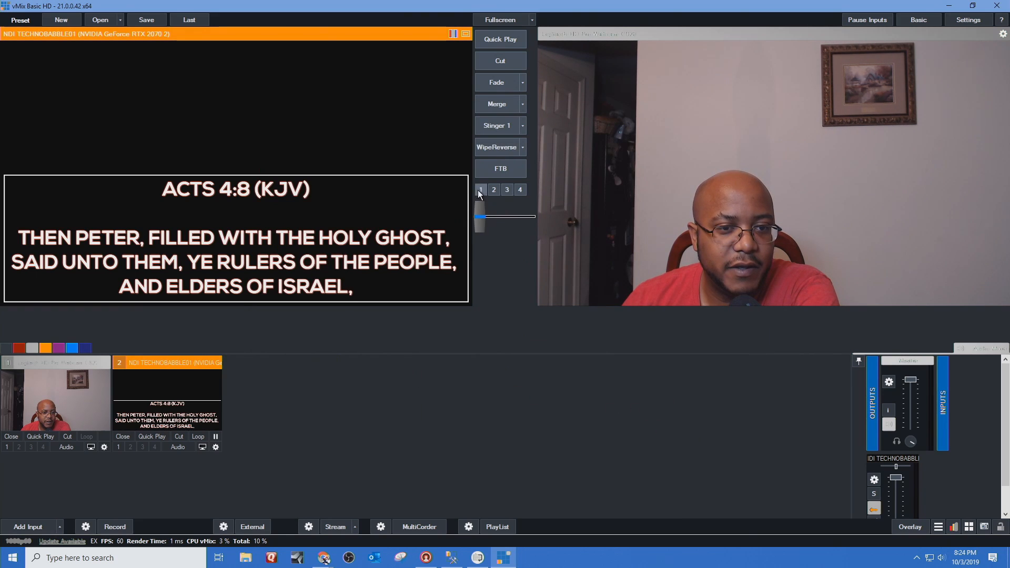
click(119, 447)
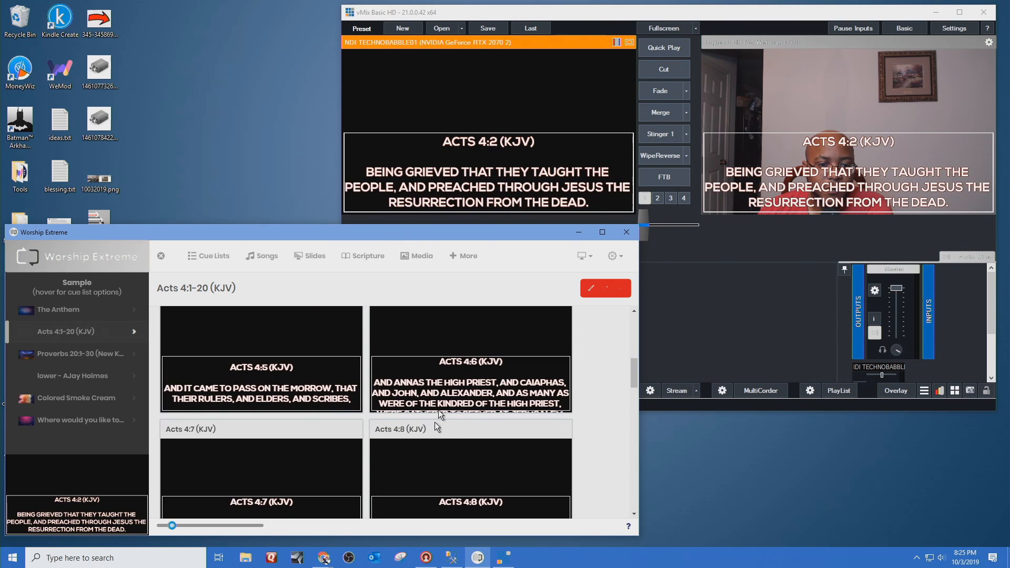
Advance Worship Extreme through Acts 4:5 to Acts 4:8, updating the vMix overlay
click(261, 360)
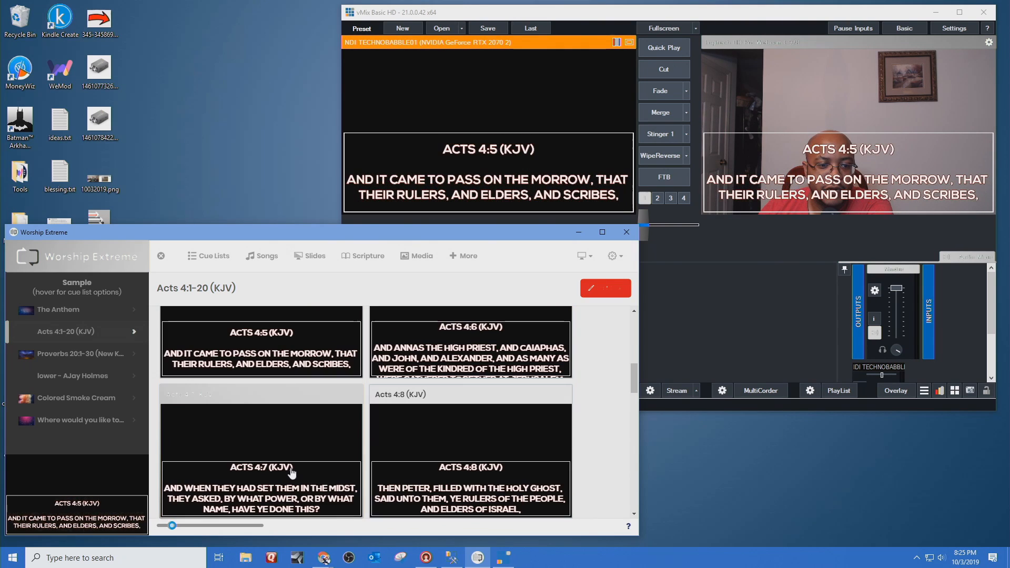
click(469, 431)
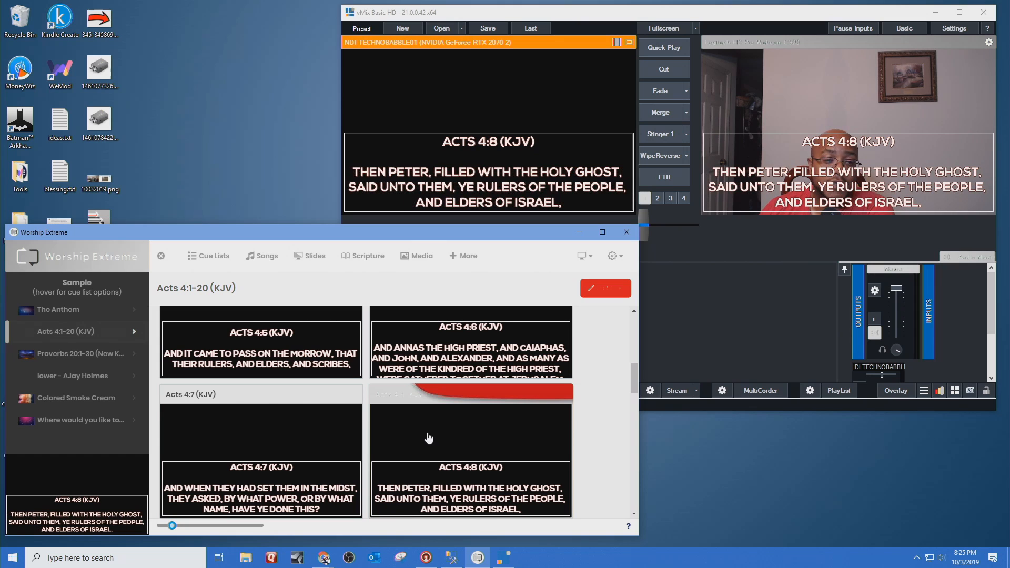